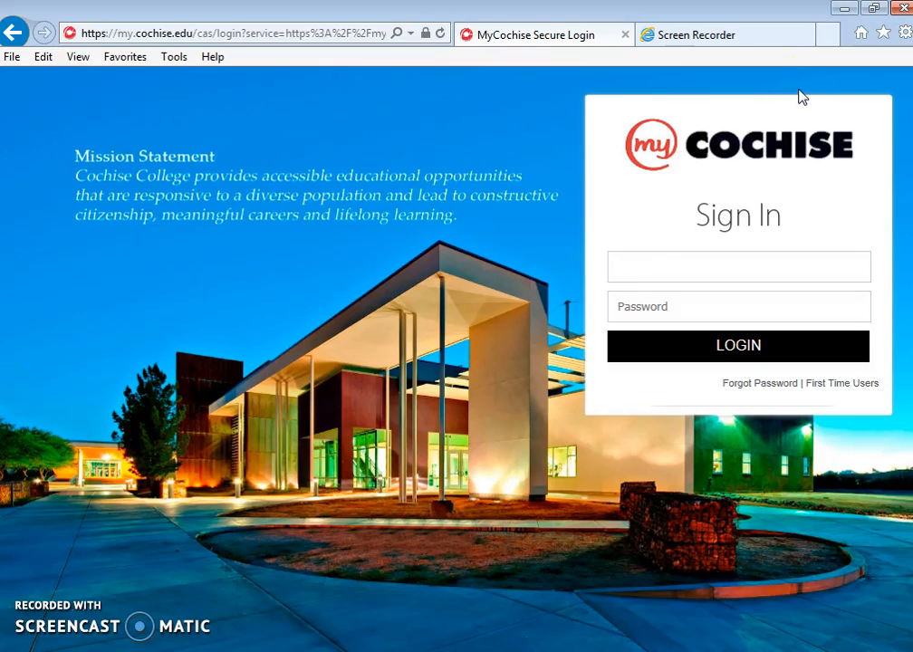
{"action": "type", "text": "canezd"}
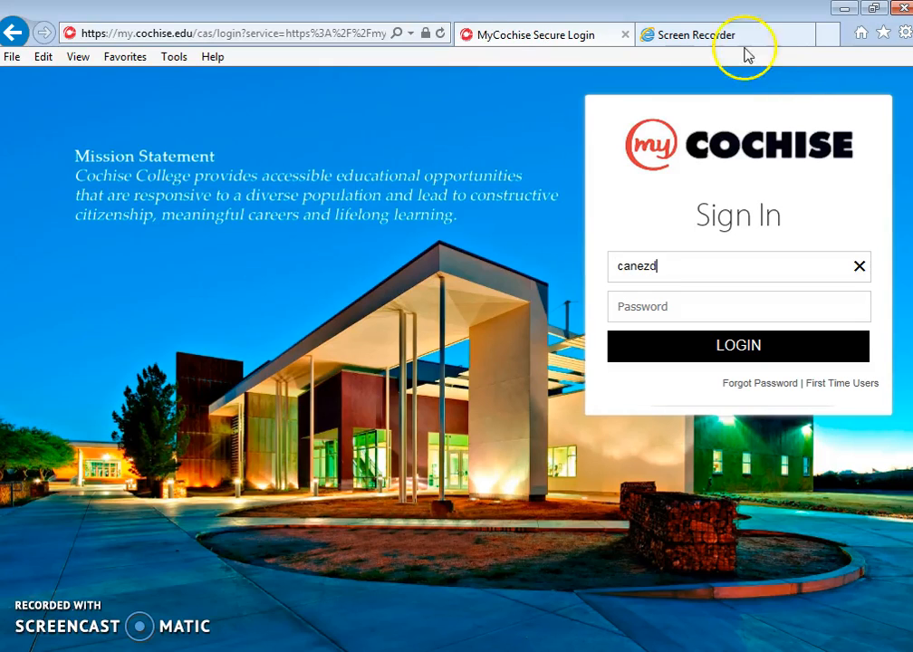
{"action": "left_click", "coordinate": [738, 306]}
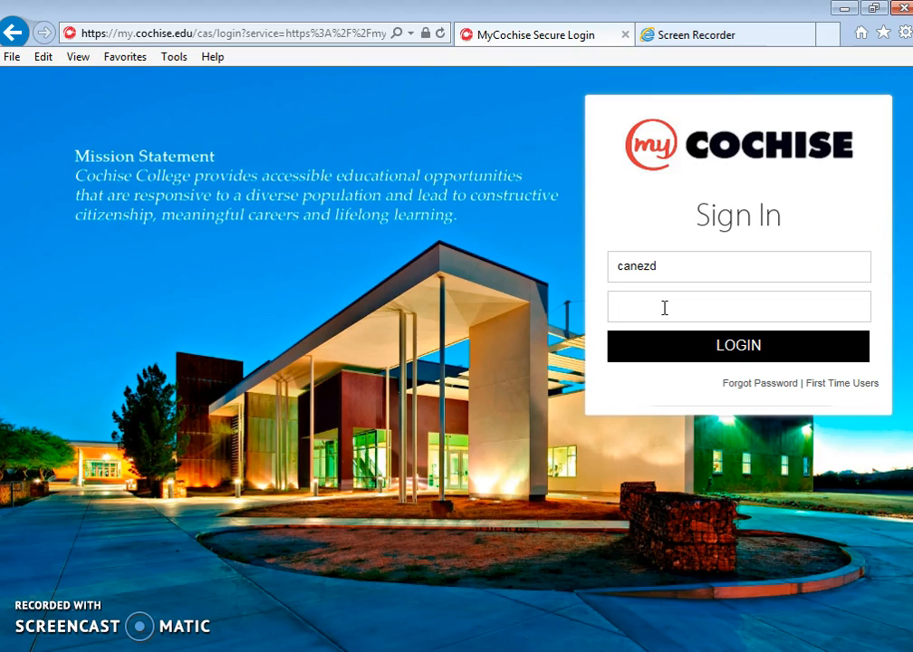
{"action": "left_click", "coordinate": [738, 306]}
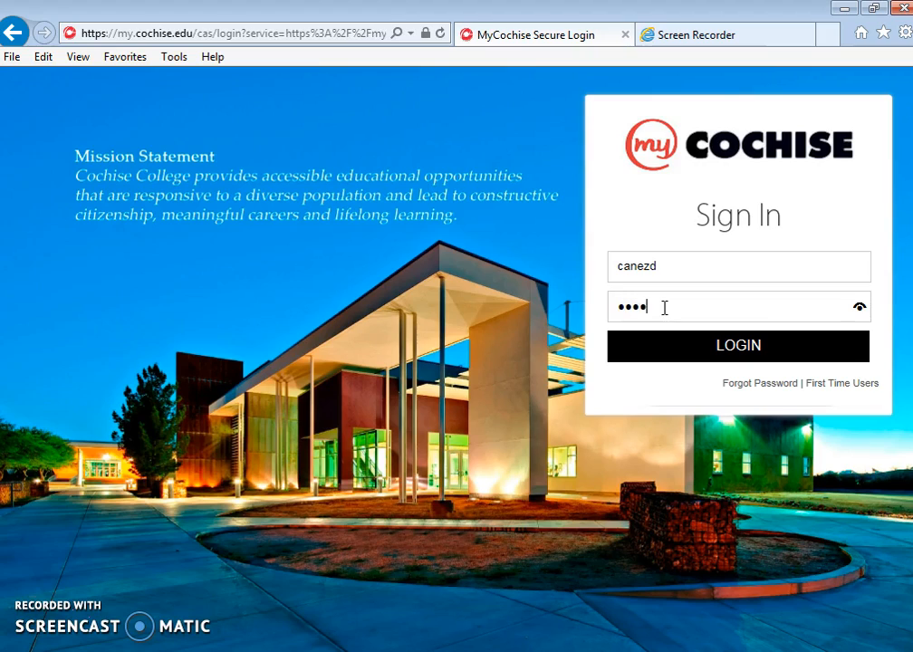
{"action": "type", "text": "••"}
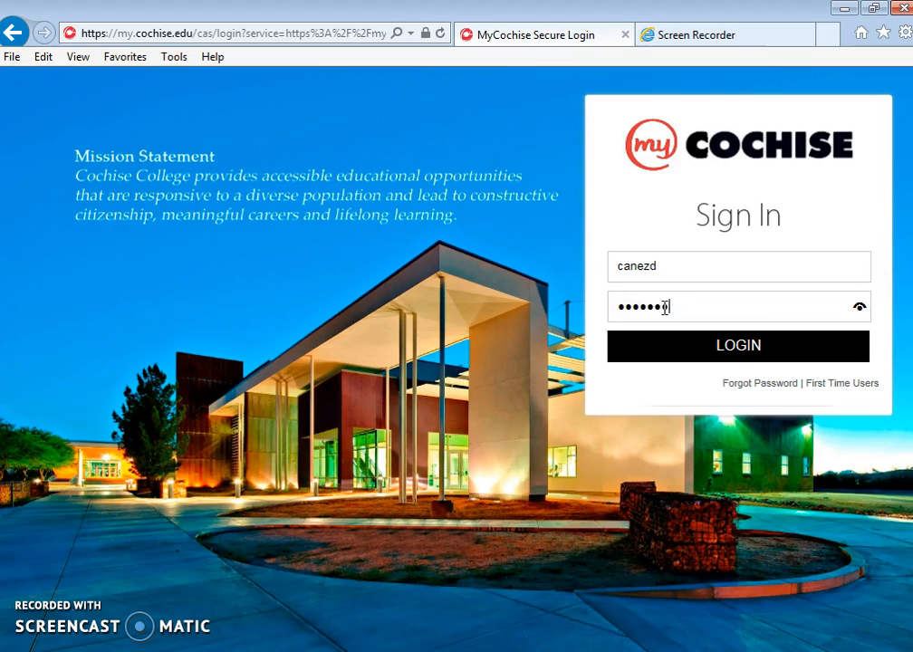
{"action": "left_click", "coordinate": [738, 347]}
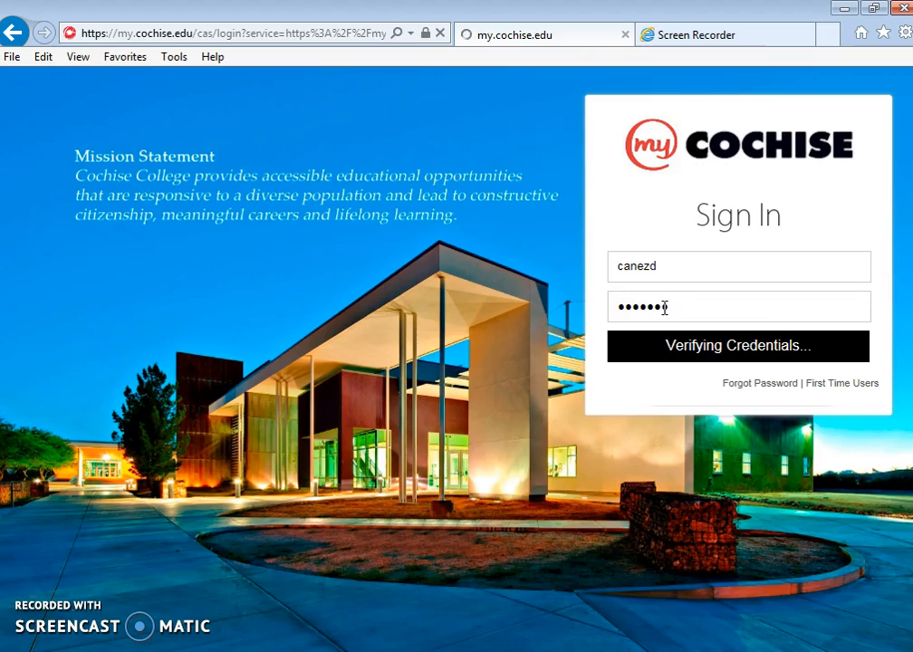
{"action": "left_click", "coordinate": [738, 346]}
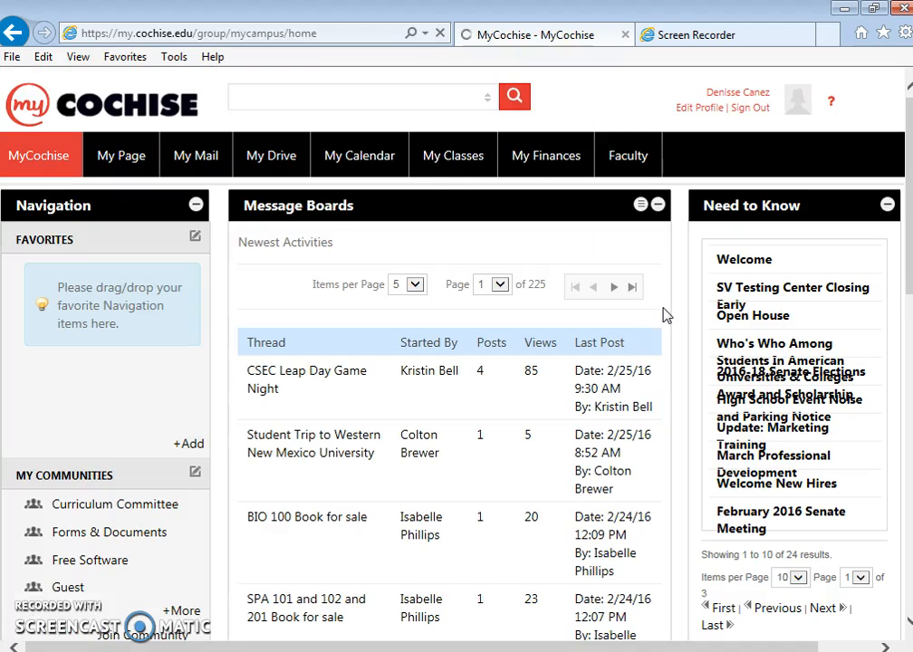
Step: Expand My Communities and enter the Library Research Resources community
{"action": "scroll", "scroll_direction": "down", "scroll_amount": 3}
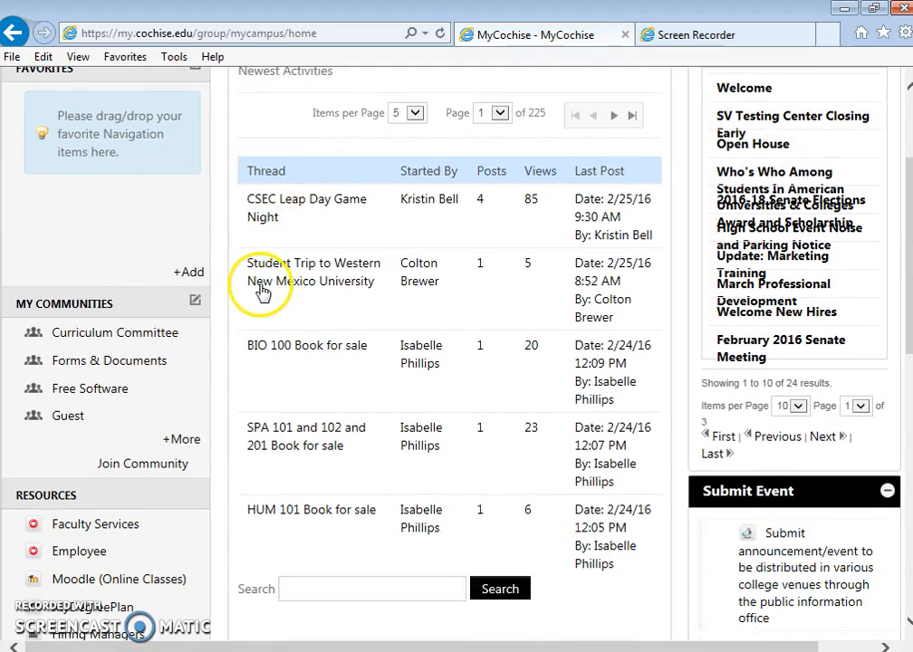
{"action": "scroll", "scroll_direction": "down", "scroll_amount": 3}
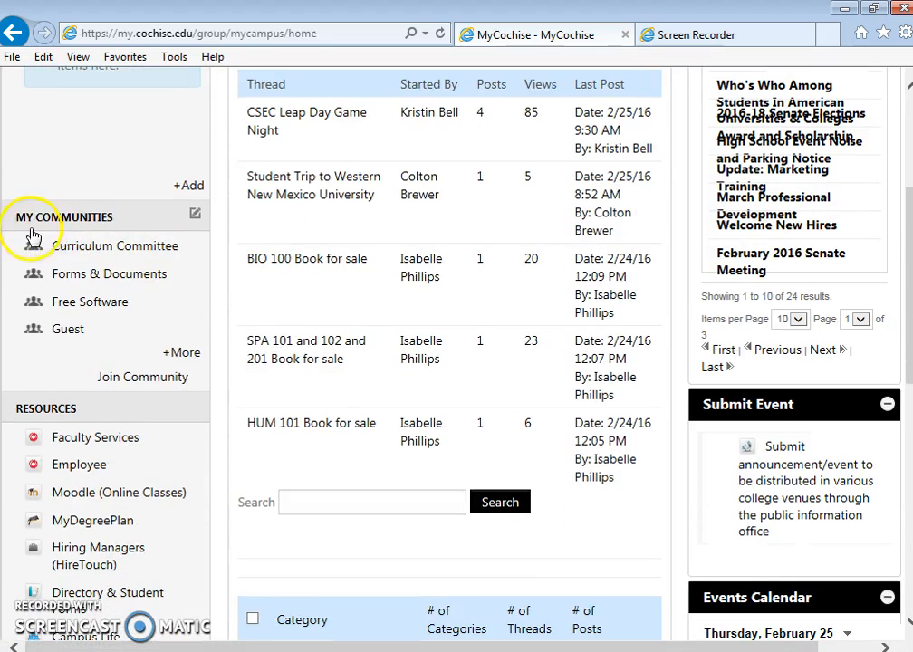
{"action": "mouse_move", "coordinate": [181, 353]}
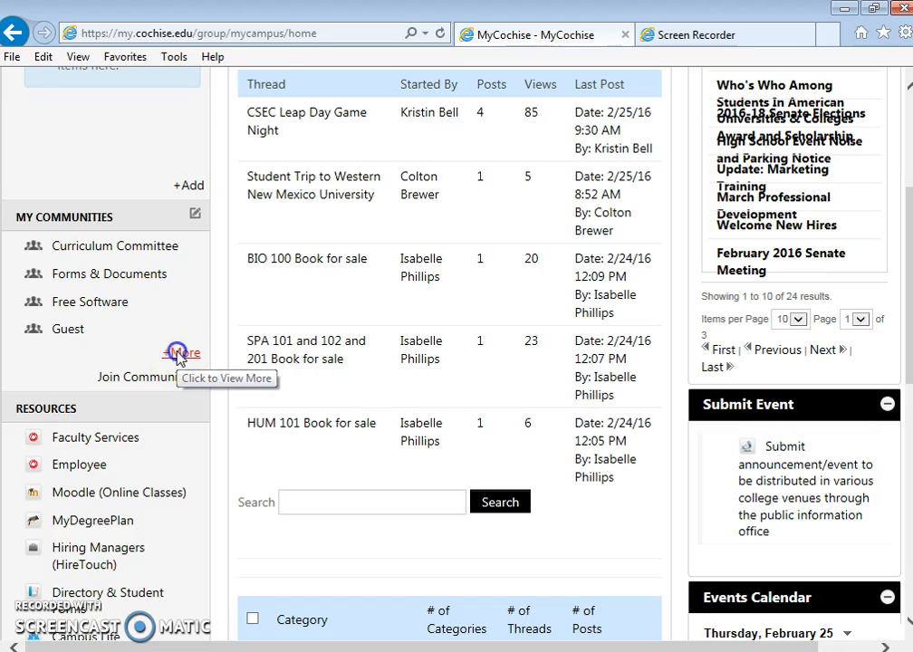
{"action": "left_click", "coordinate": [182, 352]}
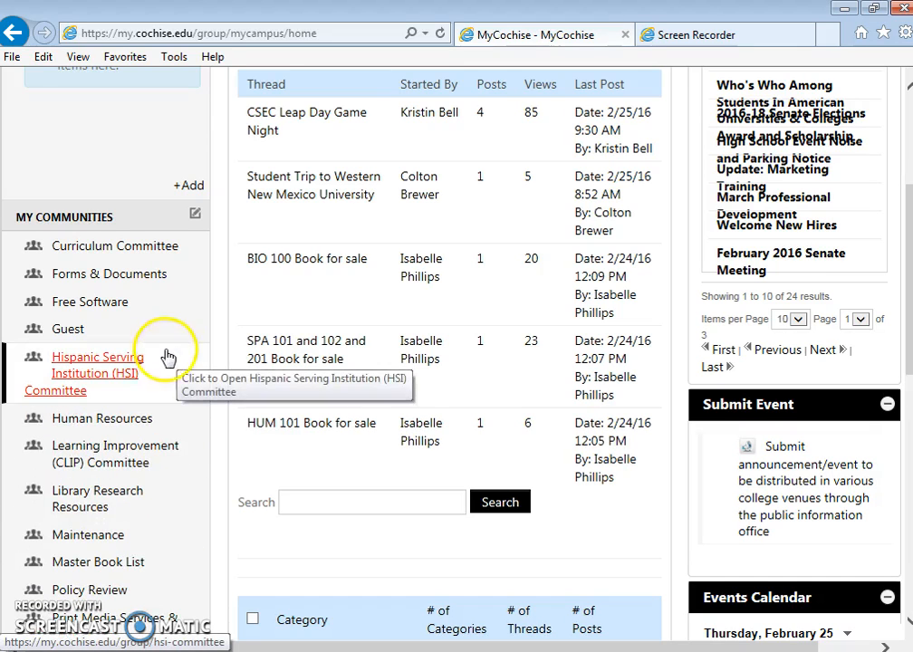
{"action": "mouse_move", "coordinate": [97, 498]}
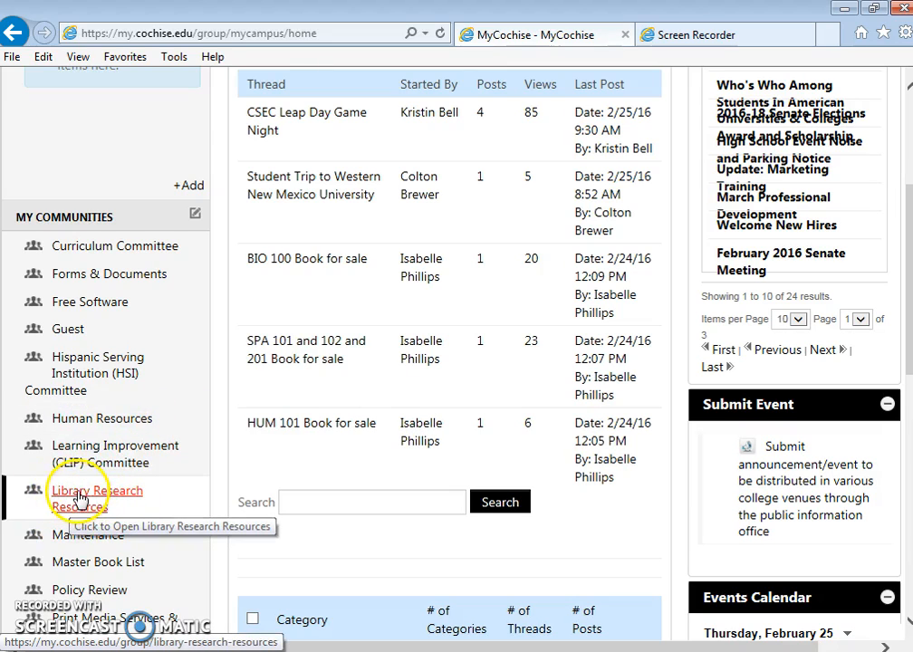
{"action": "left_click", "coordinate": [96, 498]}
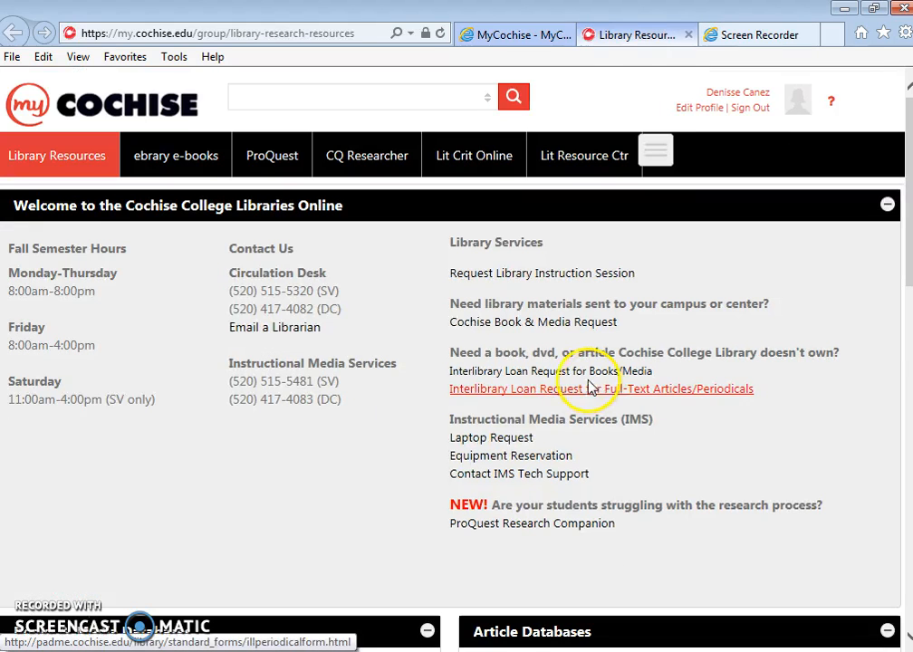
Step: Launch ProQuest from the Article Databases list
{"action": "scroll", "scroll_direction": "down", "scroll_amount": 3}
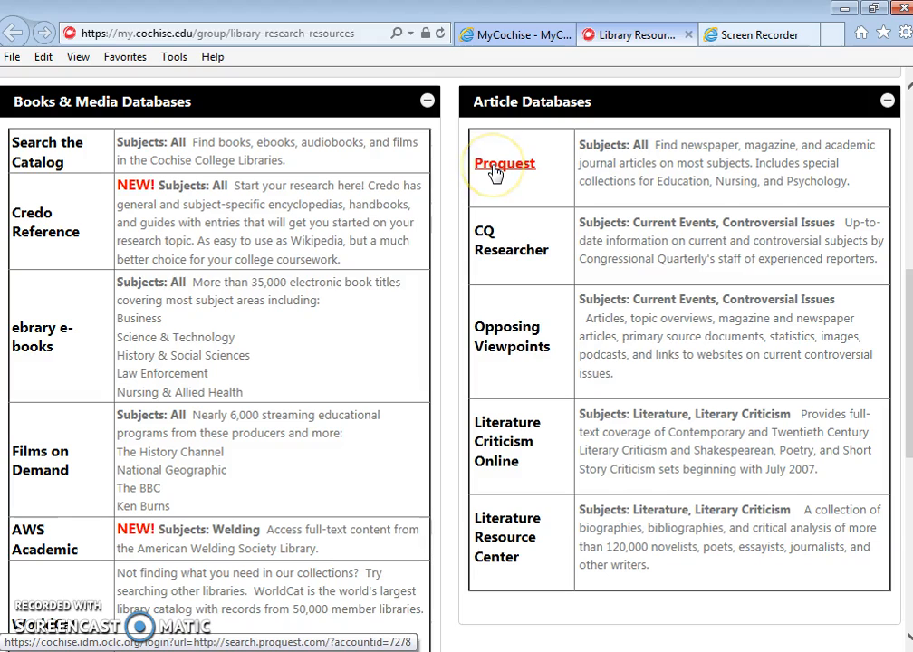
{"action": "left_click", "coordinate": [504, 163]}
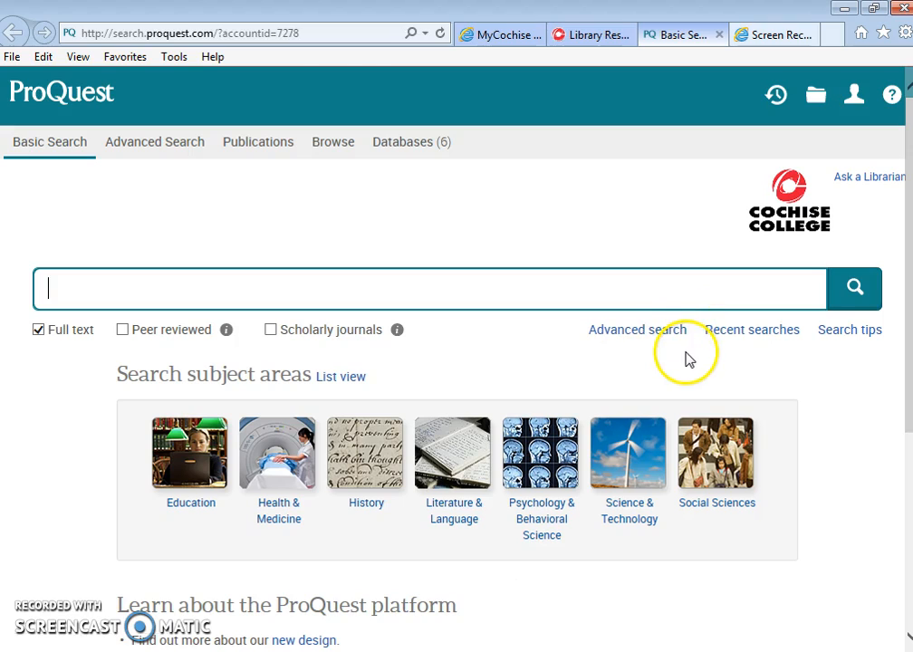
{"action": "mouse_move", "coordinate": [637, 330]}
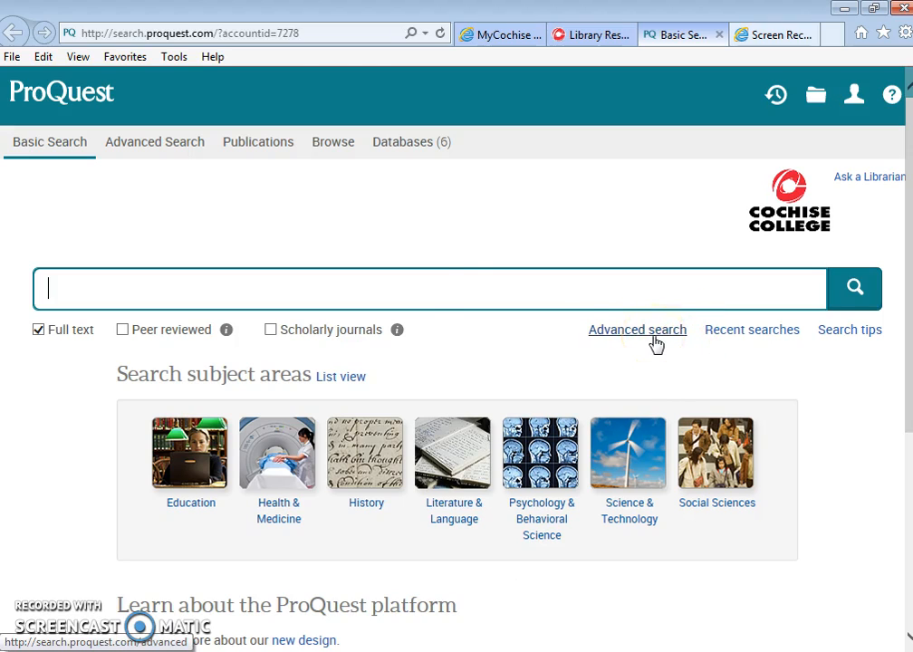
{"action": "mouse_move", "coordinate": [696, 394]}
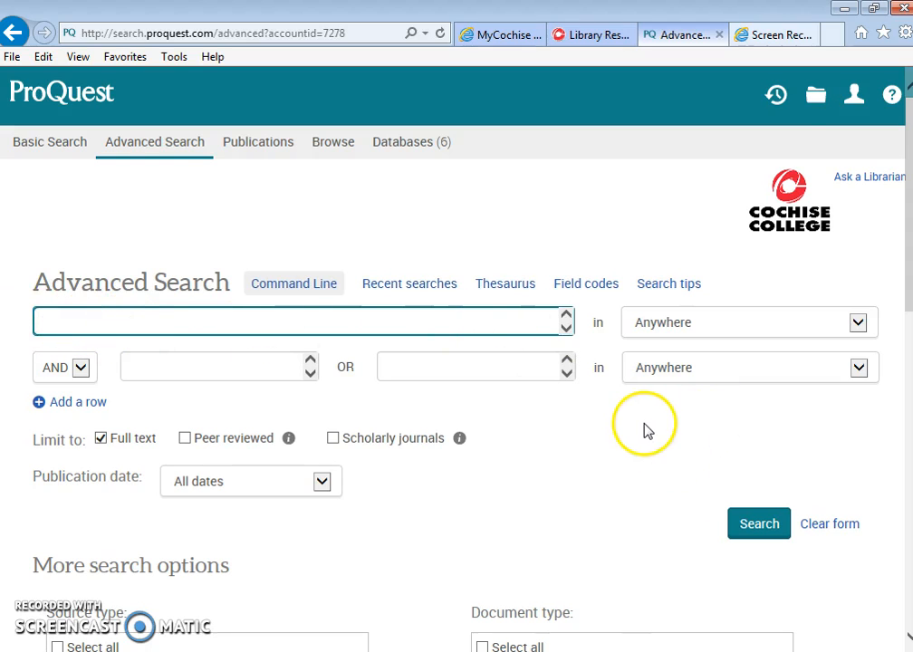
Step: Limit publication date to 'After this date...' with starting year 2000
{"action": "scroll", "scroll_direction": "down", "scroll_amount": 3}
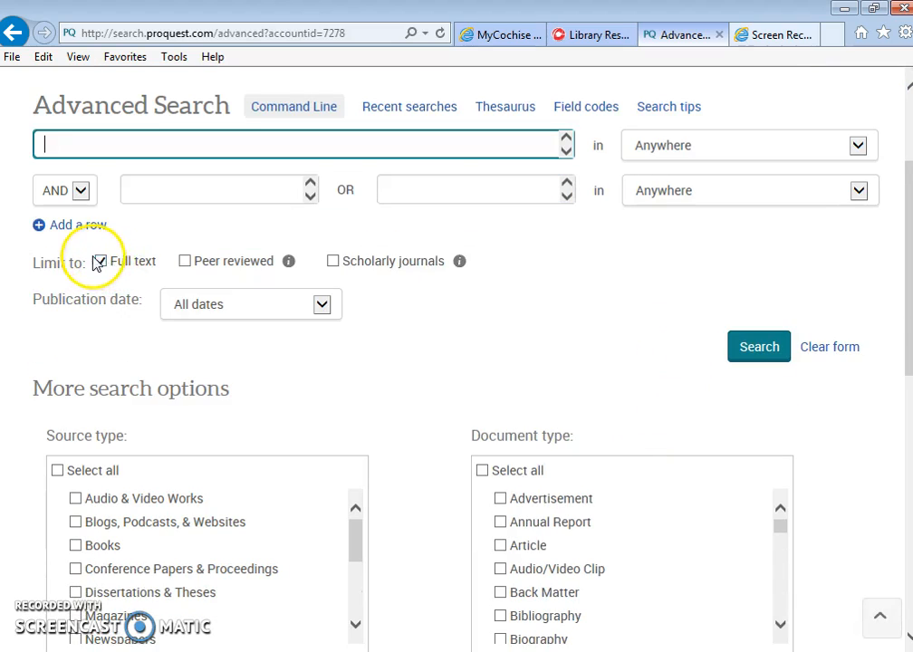
{"action": "left_click", "coordinate": [101, 261]}
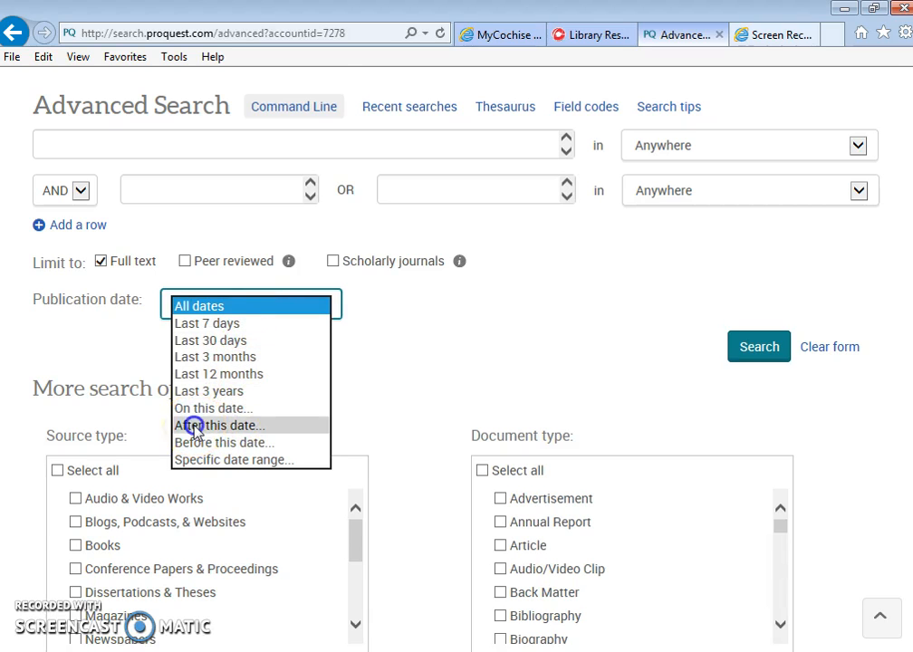
{"action": "left_click", "coordinate": [220, 425]}
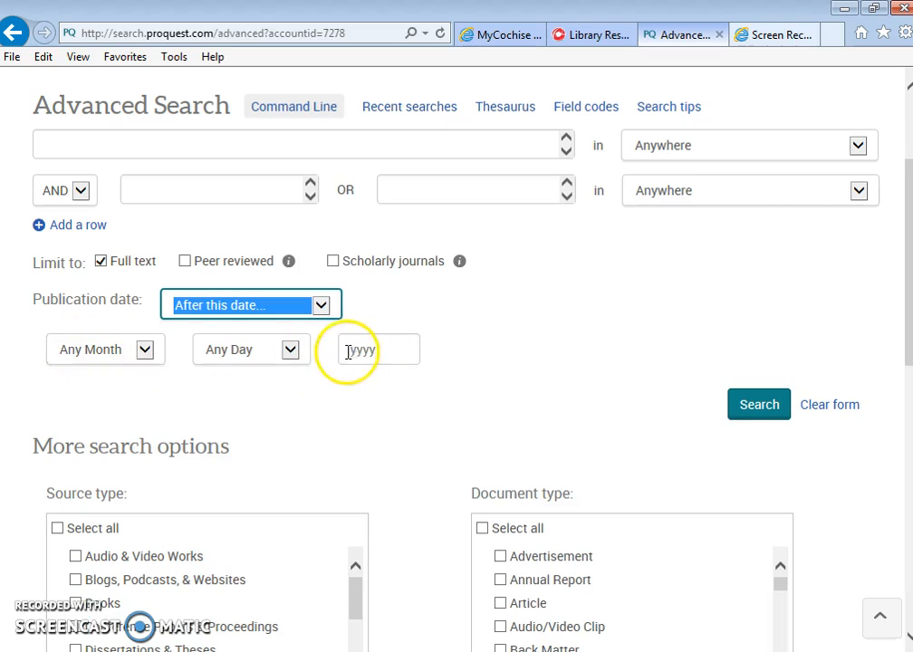
{"action": "left_click", "coordinate": [378, 349]}
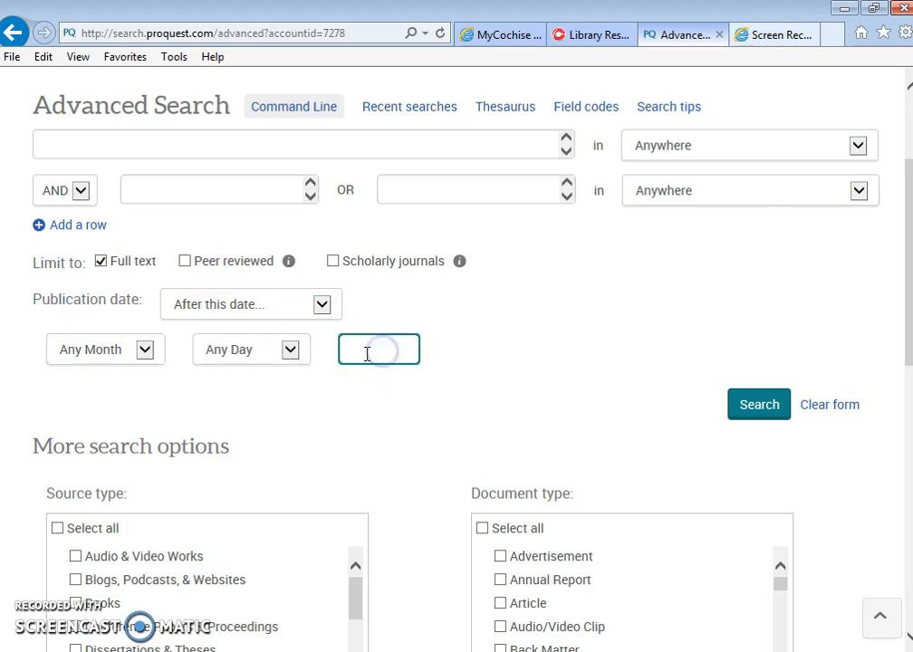
{"action": "type", "text": "2000"}
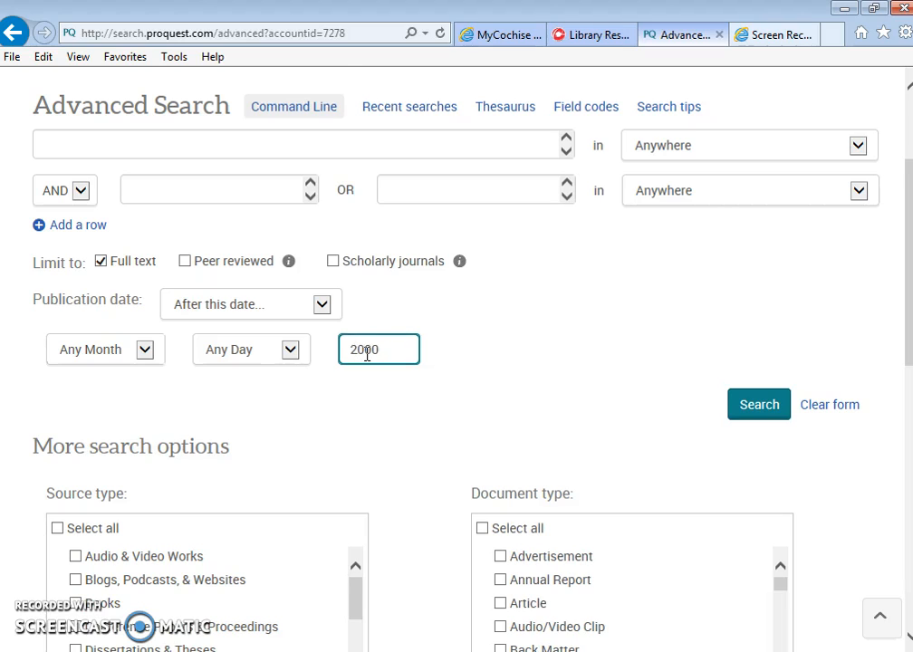
{"action": "mouse_move", "coordinate": [493, 353]}
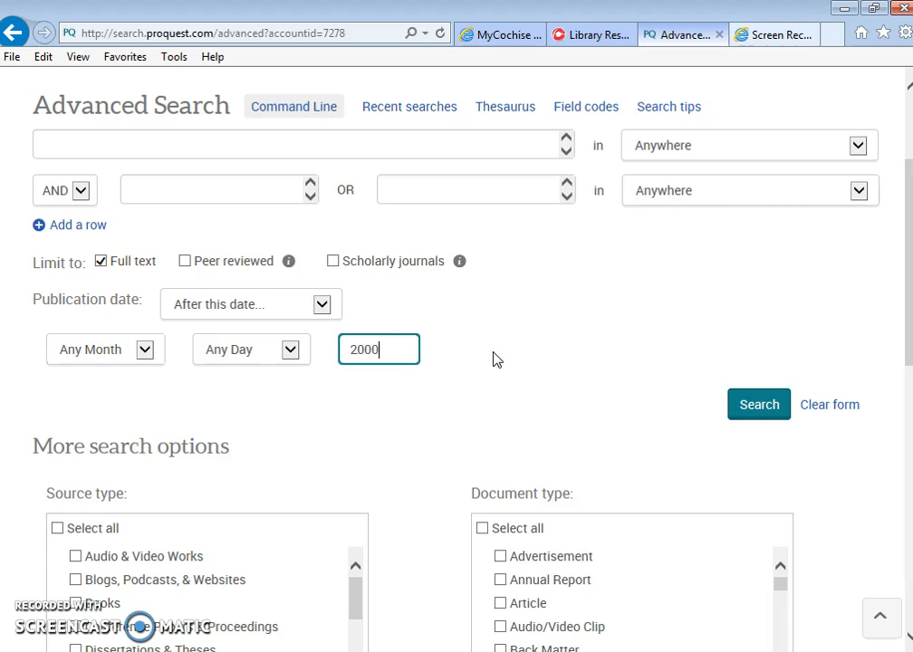
{"action": "mouse_move", "coordinate": [451, 385]}
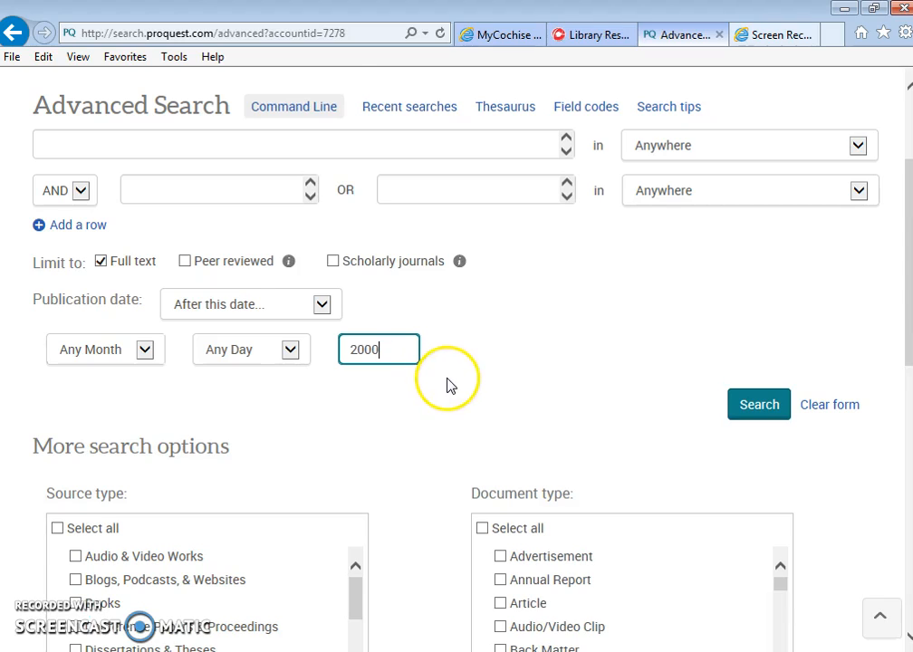
Step: Limit source type to Magazines and Newspapers, document type to Article, language to English
{"action": "scroll", "scroll_direction": "down", "scroll_amount": 3}
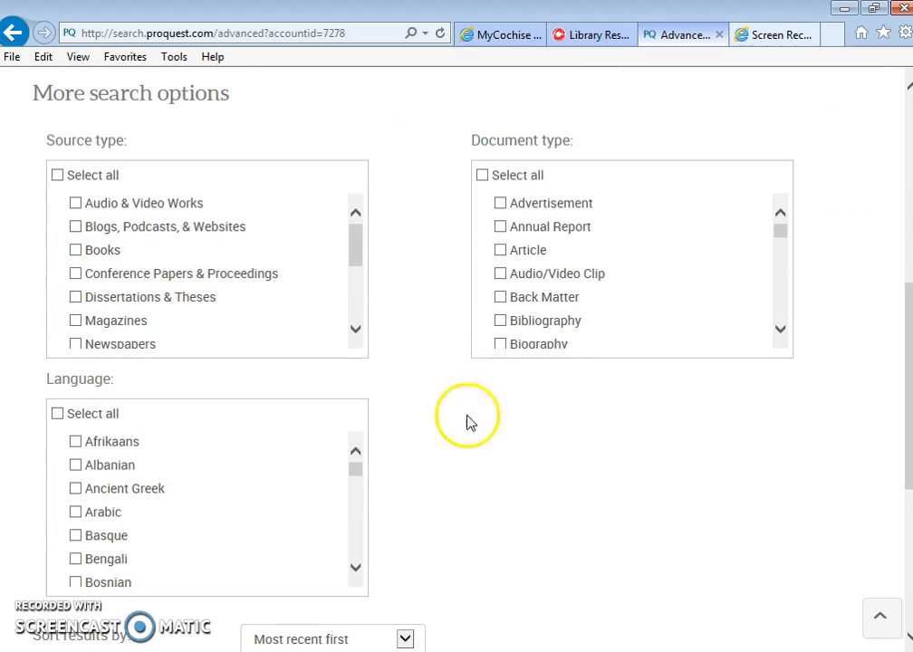
{"action": "mouse_move", "coordinate": [77, 145]}
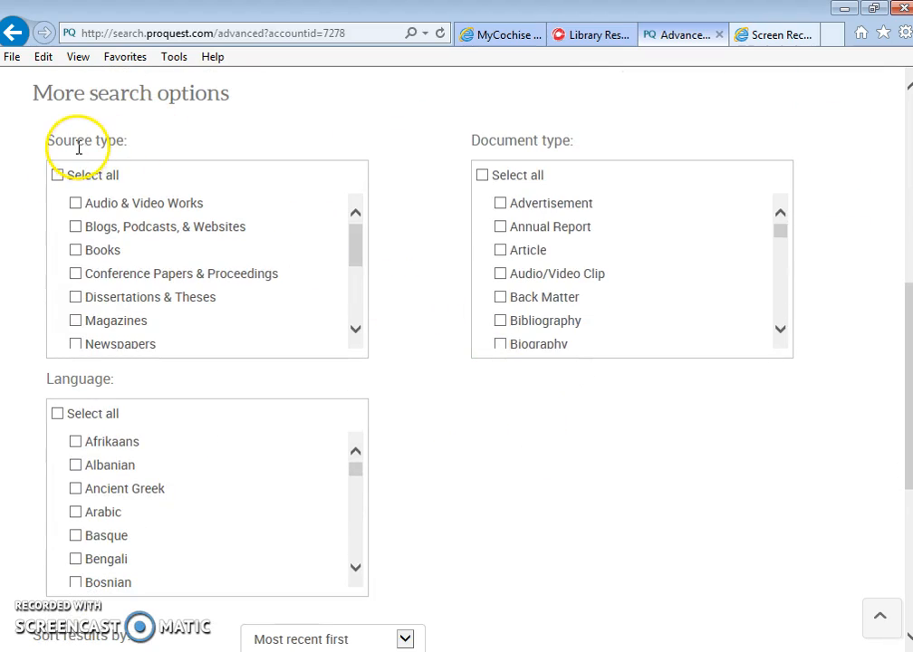
{"action": "left_click", "coordinate": [75, 321]}
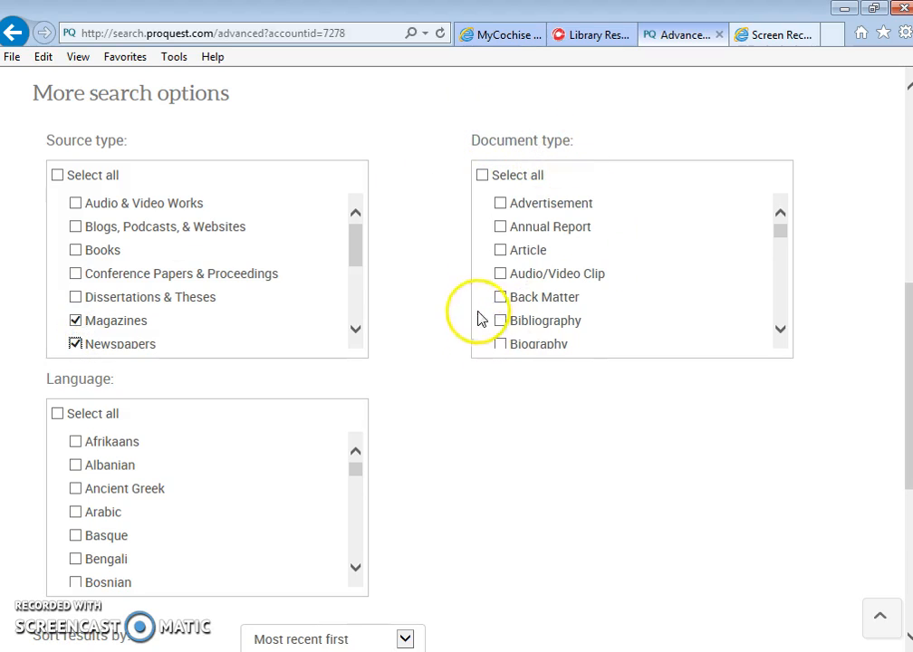
{"action": "left_click", "coordinate": [500, 250]}
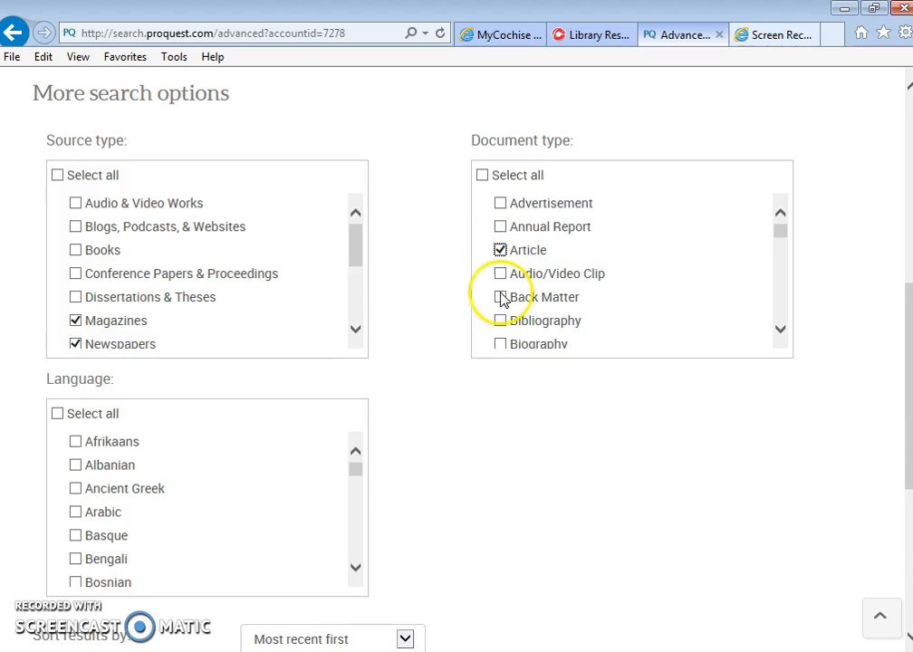
{"action": "mouse_move", "coordinate": [352, 473]}
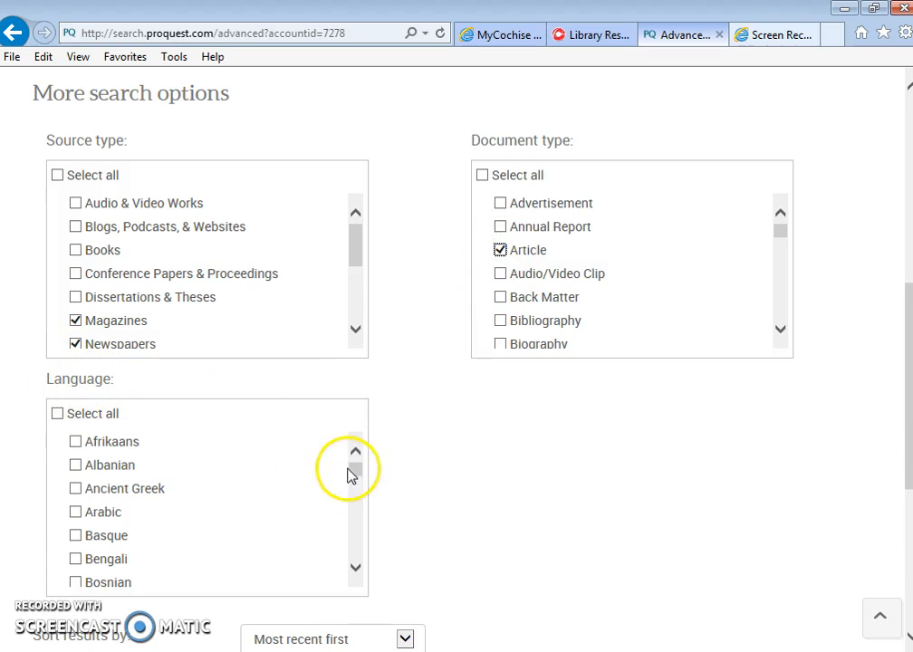
{"action": "scroll", "scroll_direction": "down", "scroll_amount": 3}
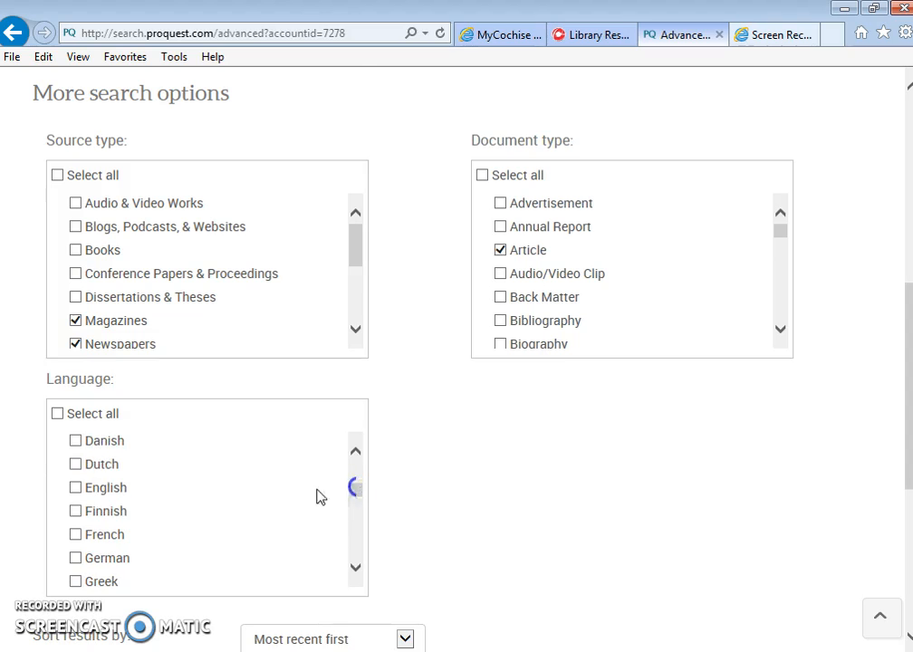
{"action": "left_click", "coordinate": [77, 488]}
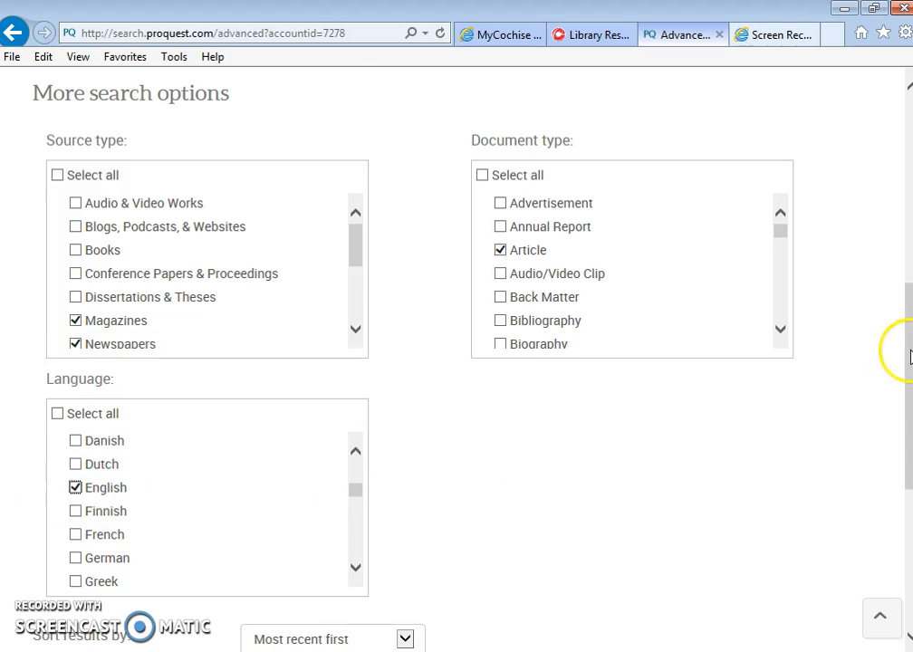
{"action": "scroll", "scroll_direction": "down", "scroll_amount": 3}
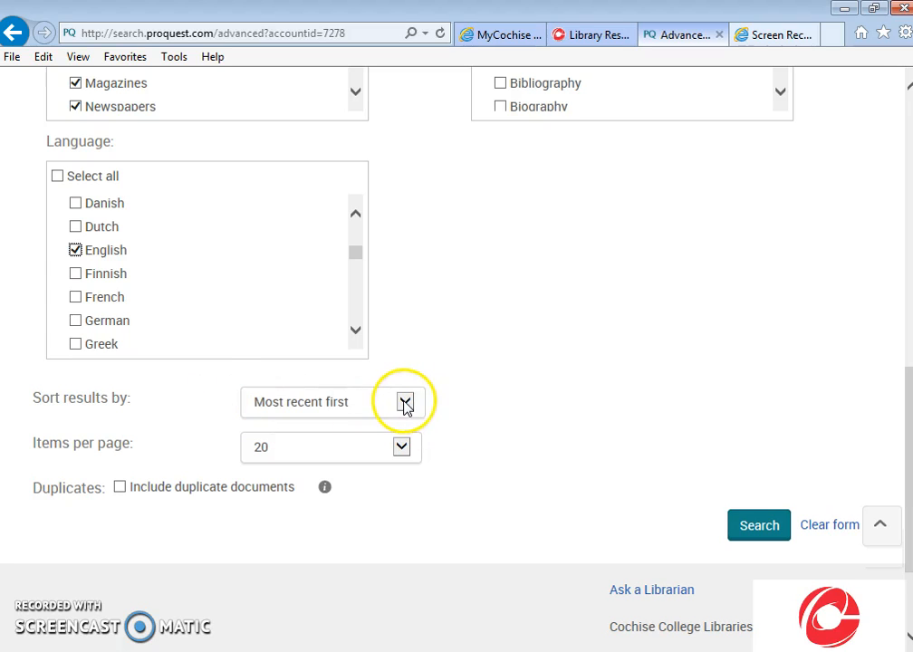
{"action": "left_click", "coordinate": [405, 401]}
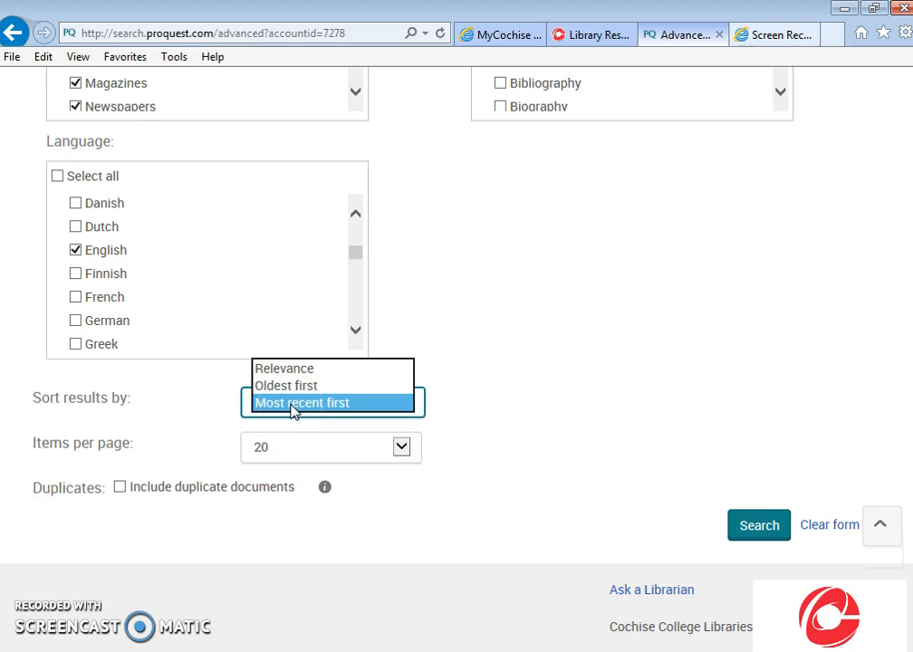
{"action": "left_click", "coordinate": [303, 402]}
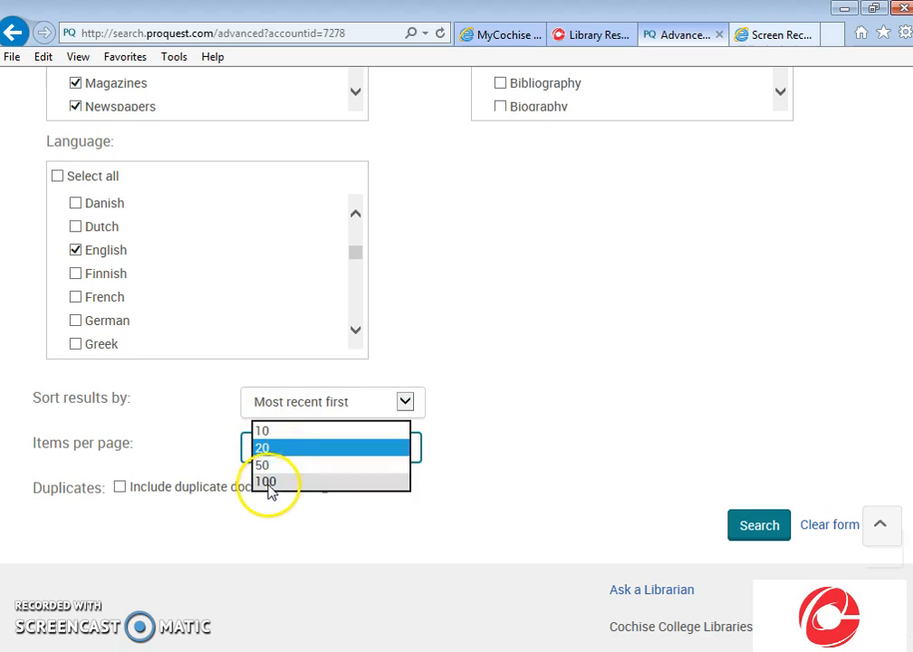
Step: Choose the number of results shown per page
{"action": "left_click", "coordinate": [264, 465]}
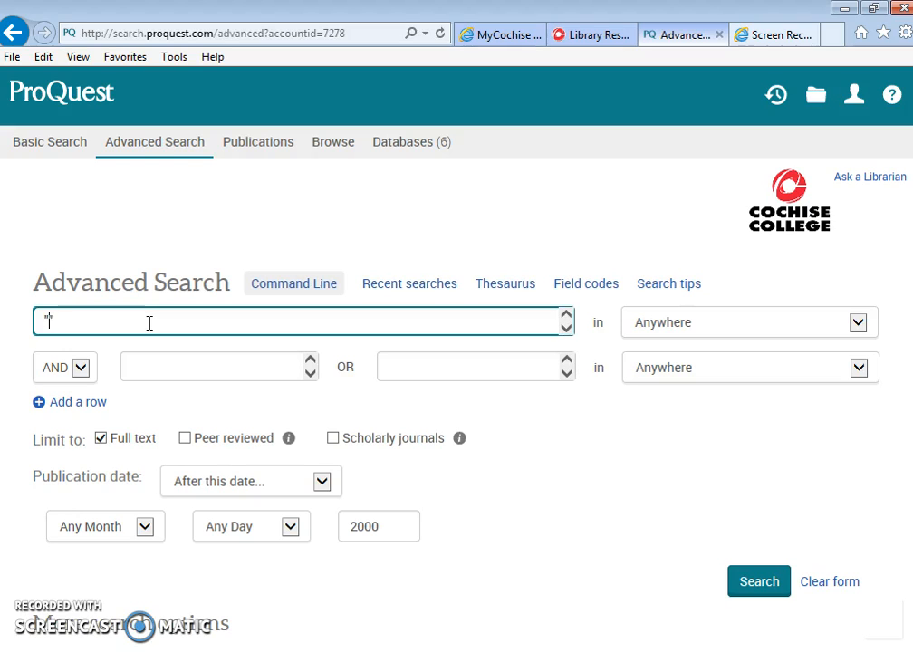
{"action": "type", "text": "\"sololo"}
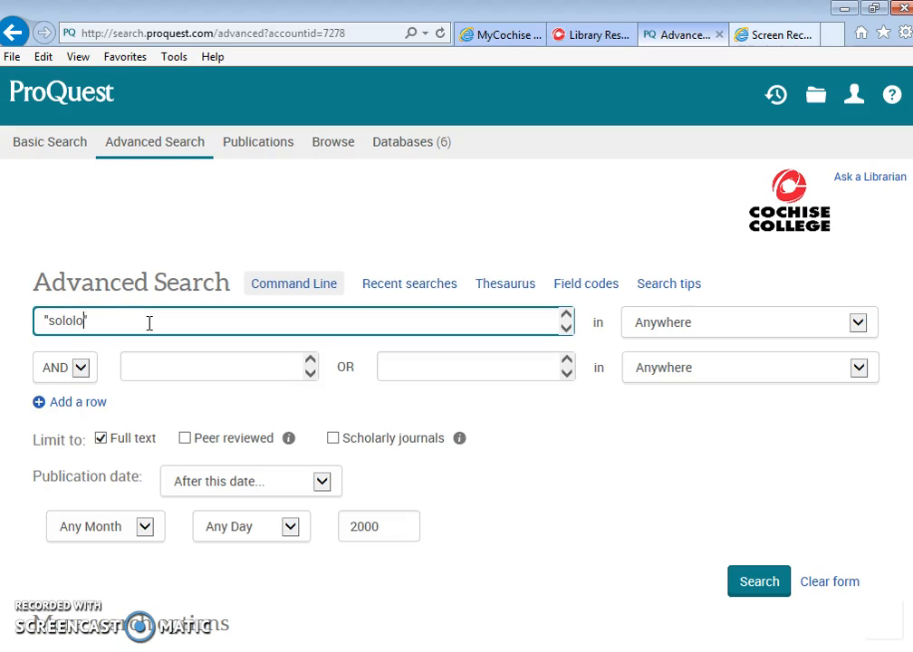
{"action": "type", "text": "solom"}
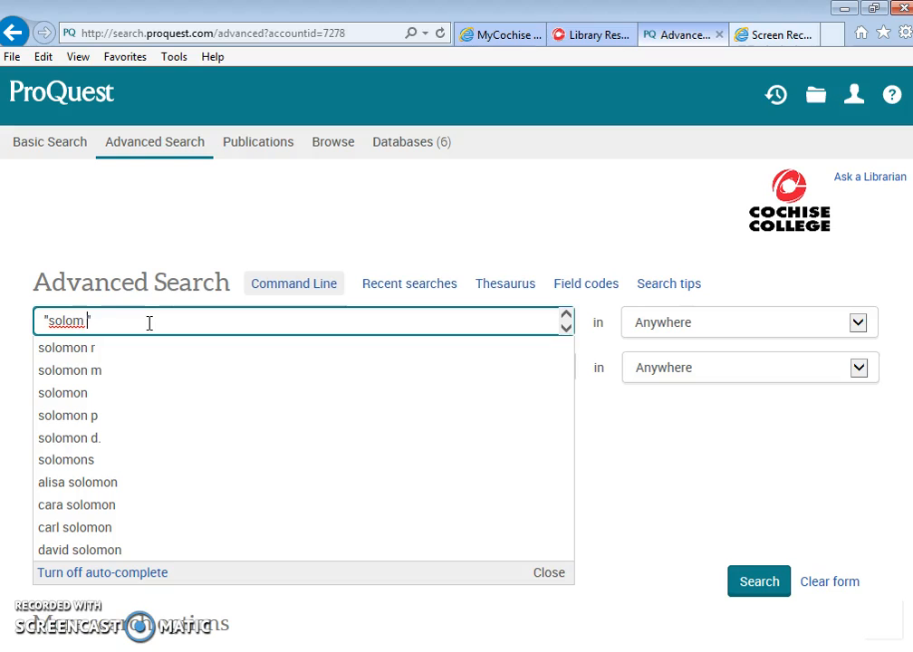
{"action": "type", "text": "Solomon"}
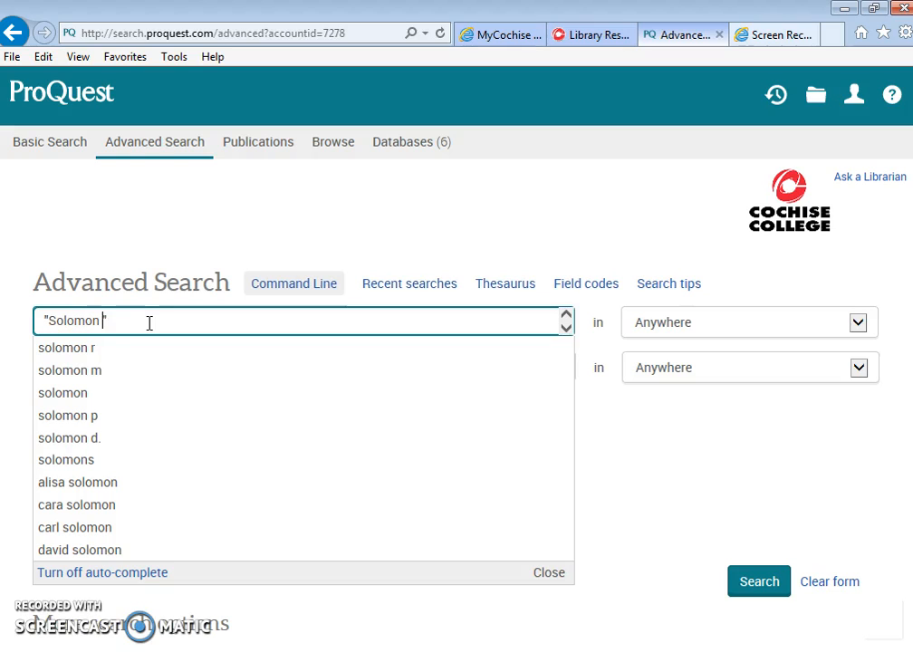
{"action": "type", "text": "asch"}
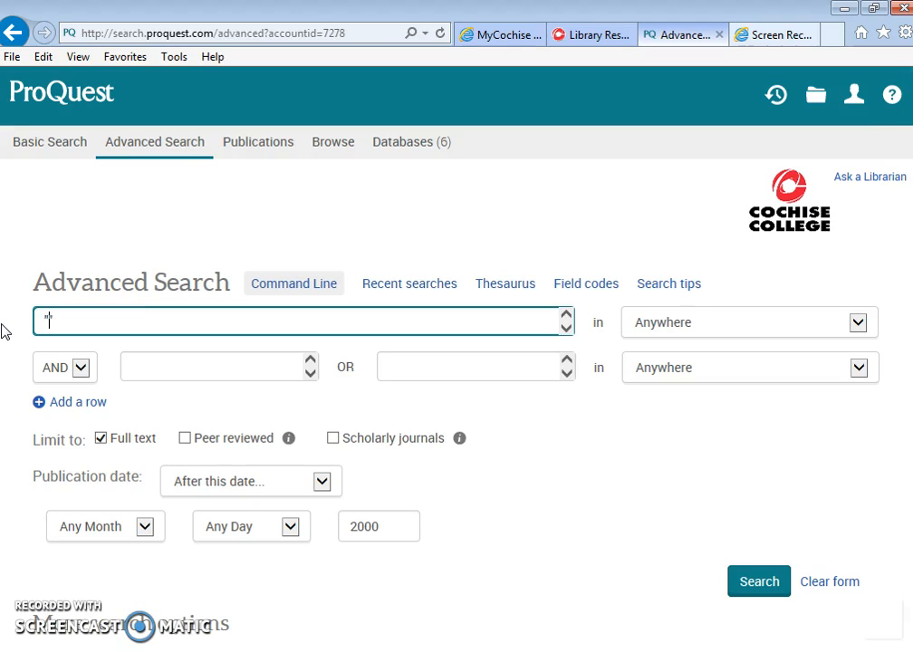
Step: Run a search for the exact phrase "art therapy" with the chosen limits
{"action": "type", "text": "\"art therapy\""}
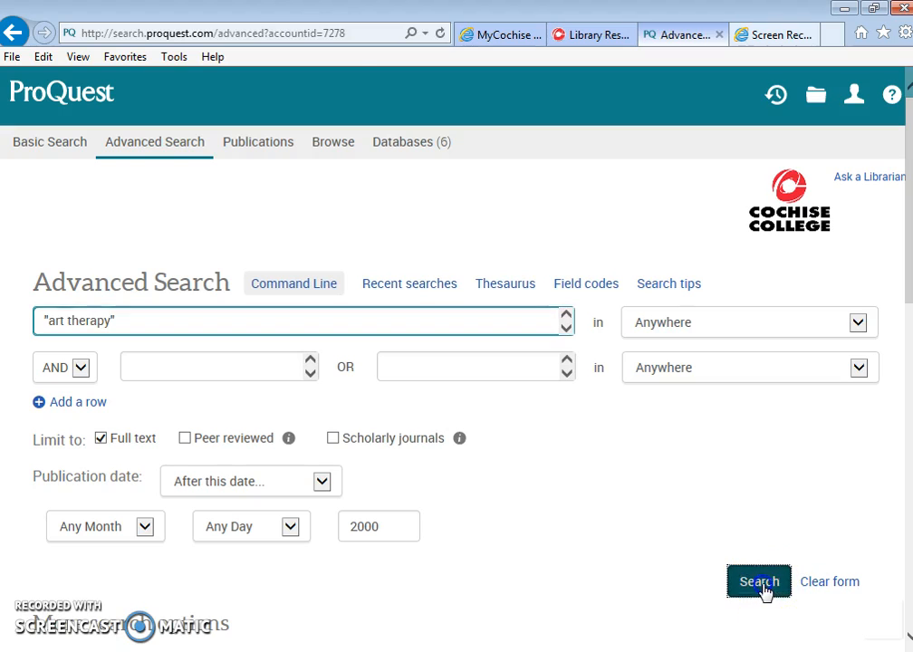
{"action": "left_click", "coordinate": [758, 582]}
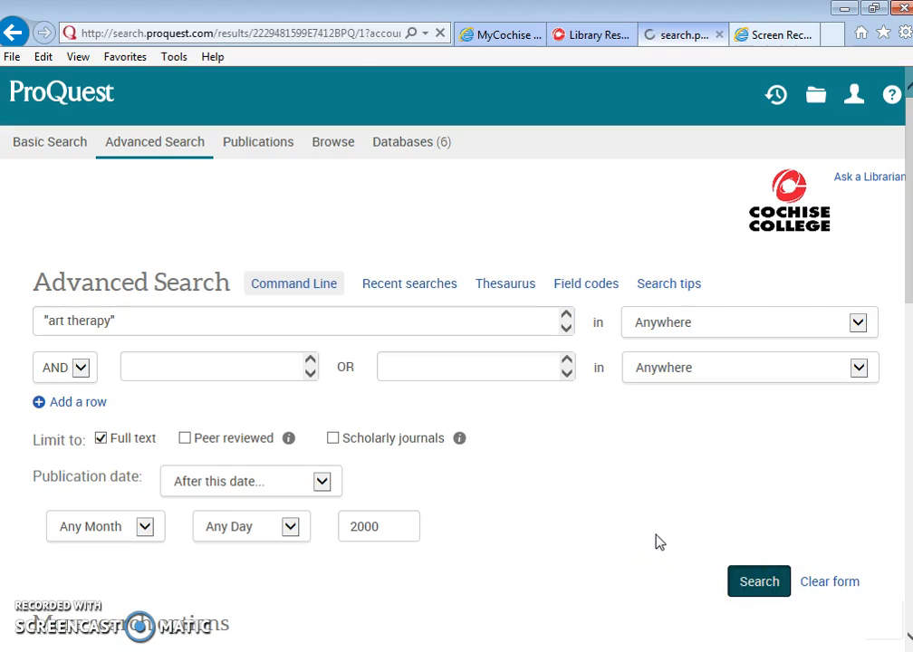
Step: Load the 154 art therapy results and scroll to PICKING UP THE PIECES
{"action": "left_click", "coordinate": [759, 581]}
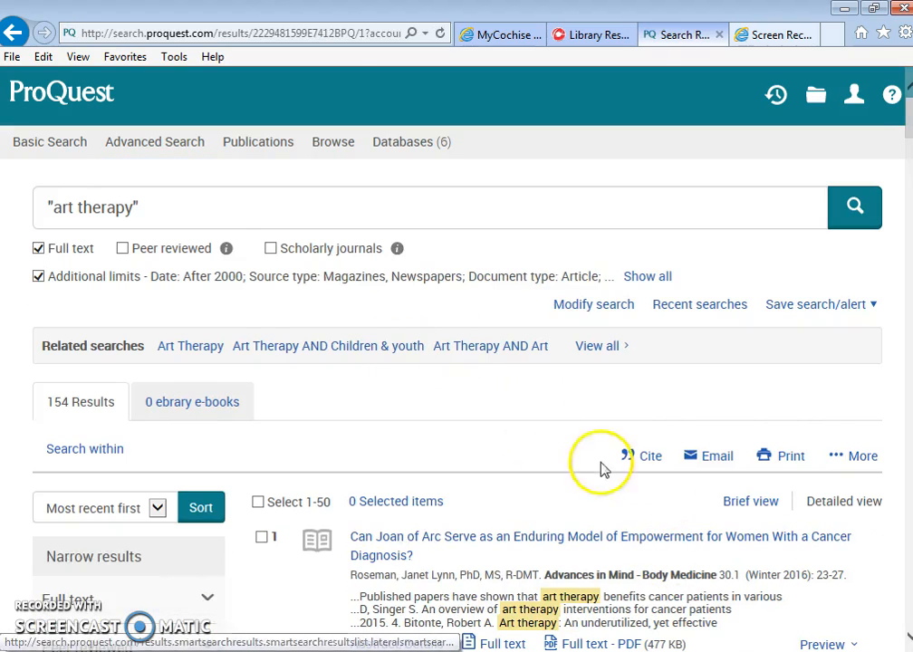
{"action": "scroll", "scroll_direction": "down", "scroll_amount": 3}
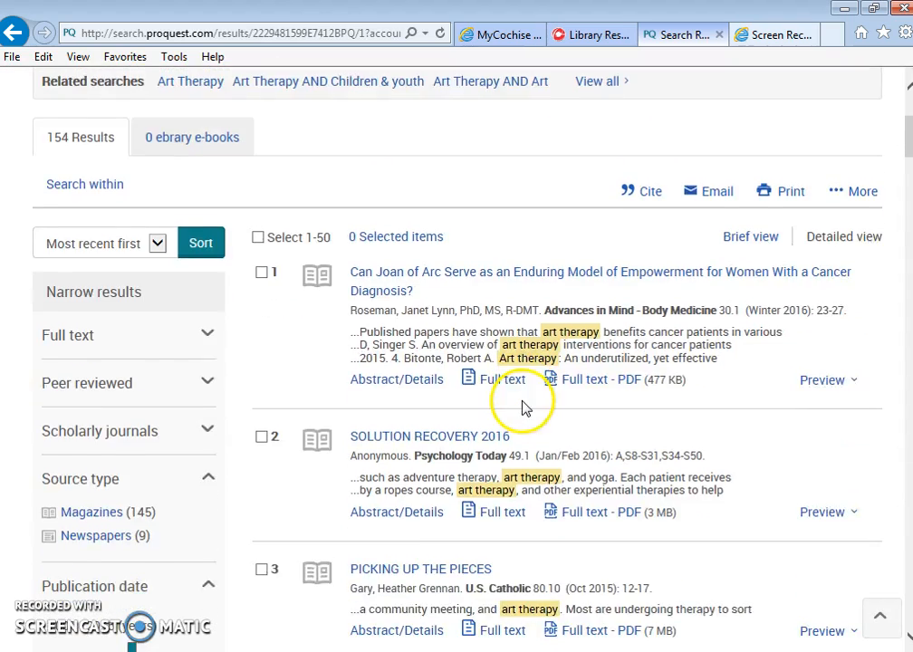
{"action": "scroll", "scroll_direction": "down", "scroll_amount": 3}
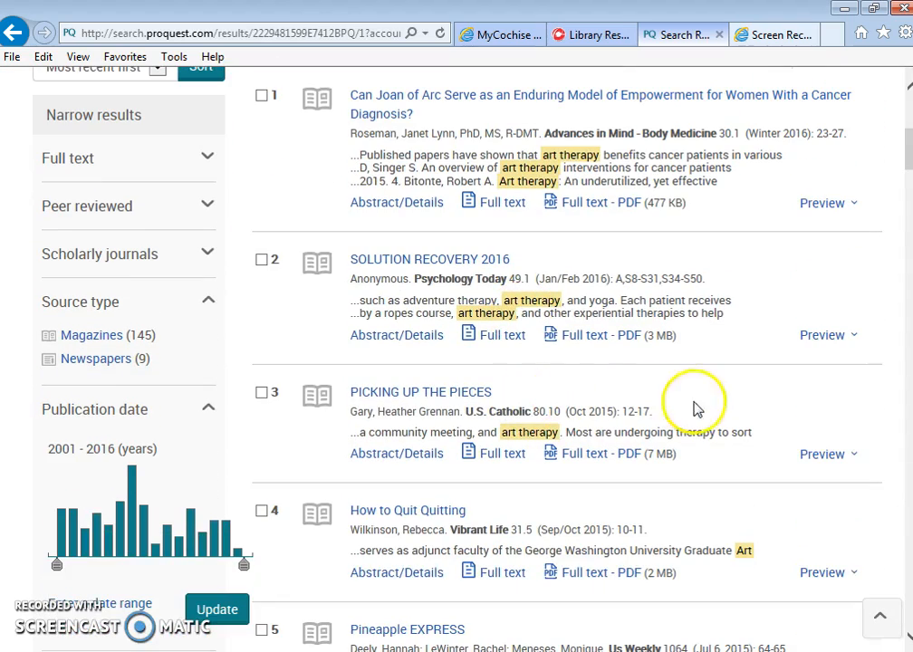
{"action": "mouse_move", "coordinate": [739, 407]}
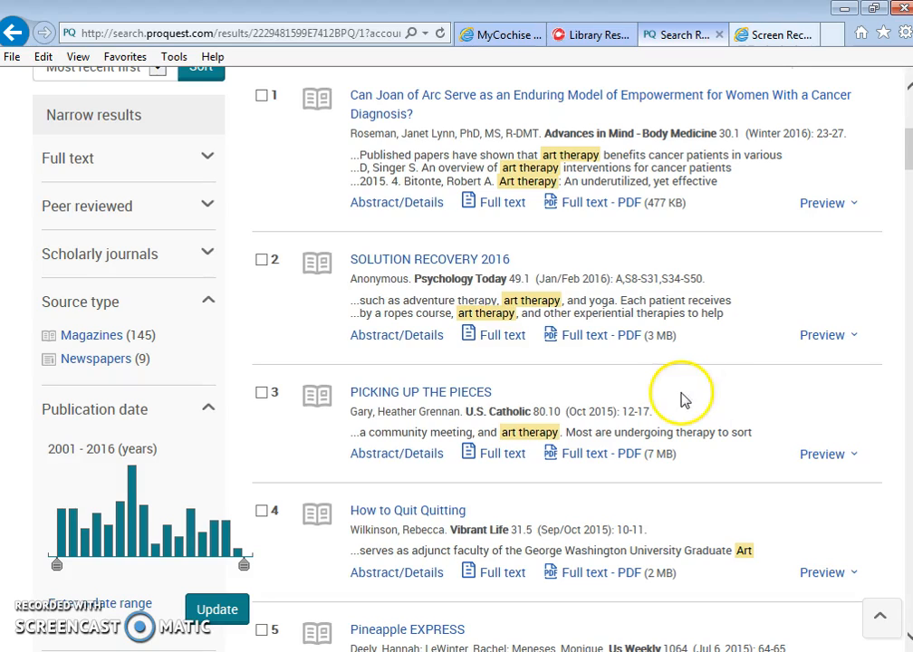
{"action": "mouse_move", "coordinate": [666, 408]}
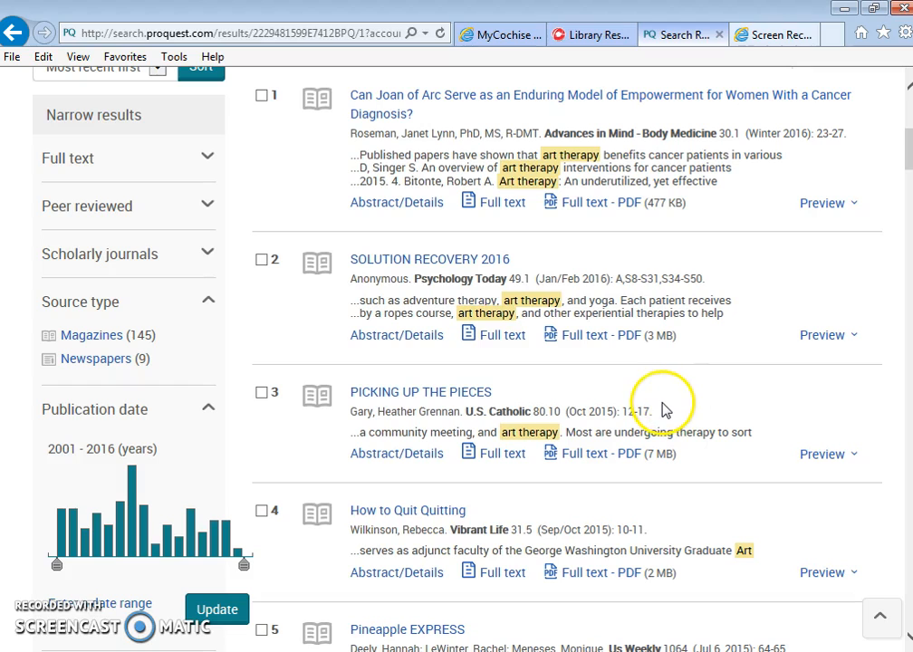
{"action": "mouse_move", "coordinate": [379, 397]}
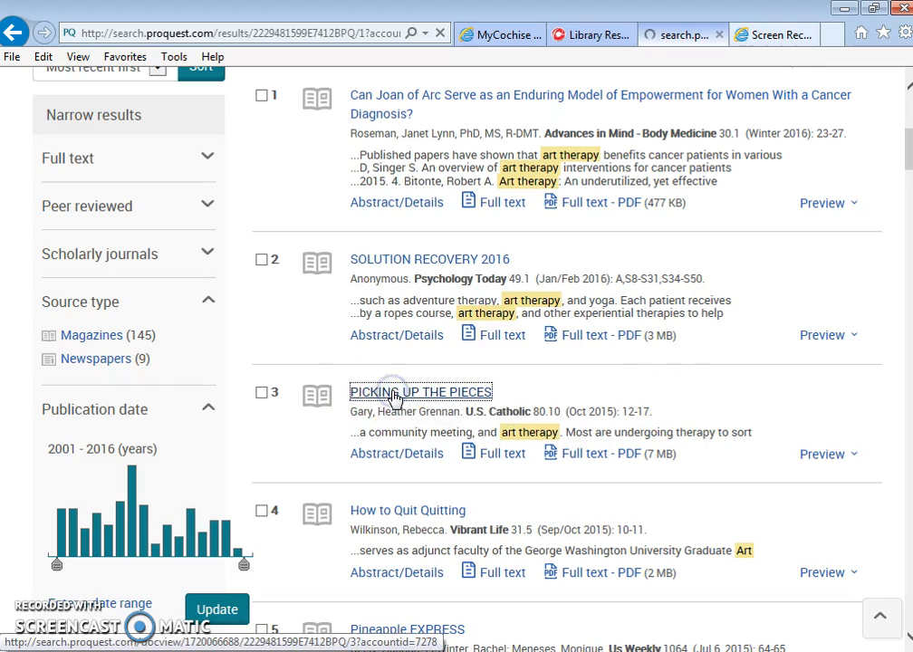
{"action": "left_click", "coordinate": [421, 391]}
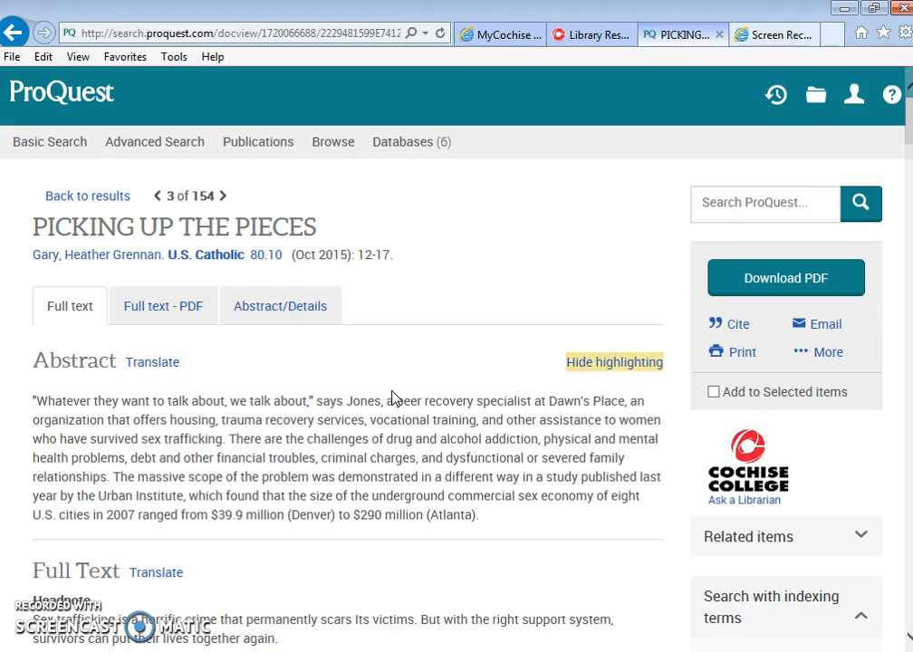
{"action": "scroll", "scroll_direction": "down", "scroll_amount": 3}
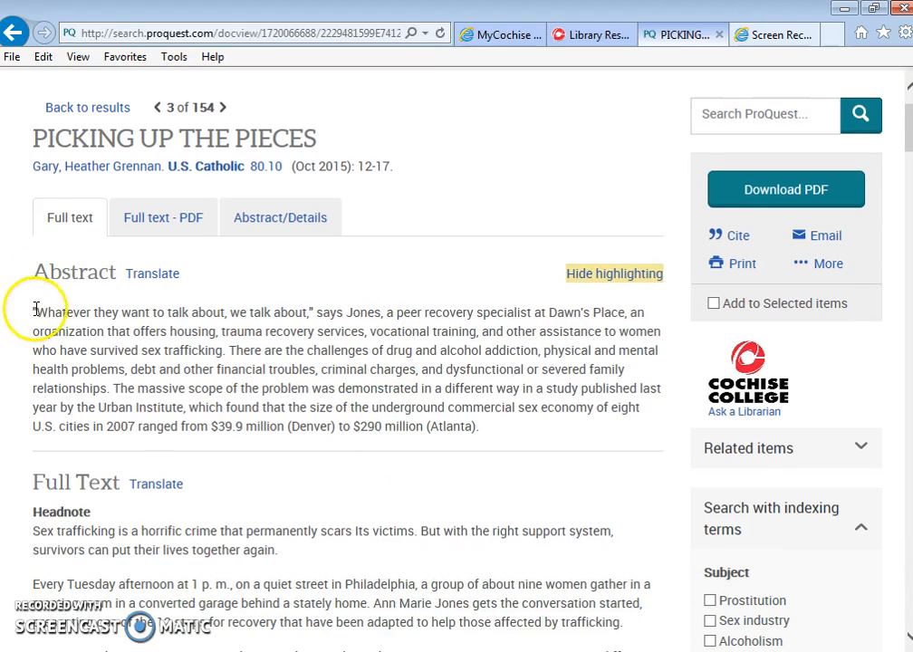
{"action": "left_click_drag", "start_coordinate": [35, 312], "coordinate": [495, 426]}
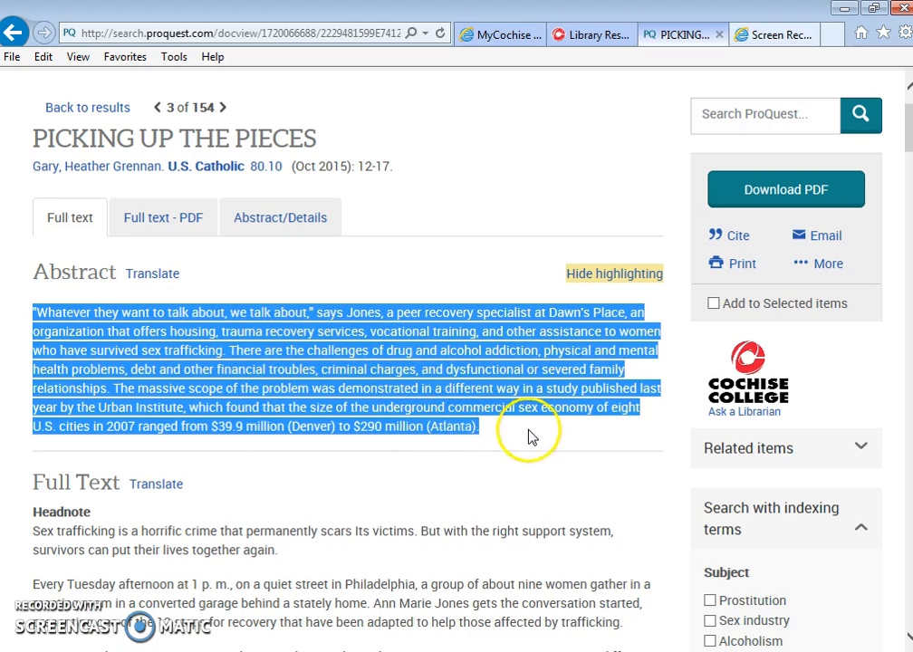
{"action": "scroll", "scroll_direction": "down", "scroll_amount": 3}
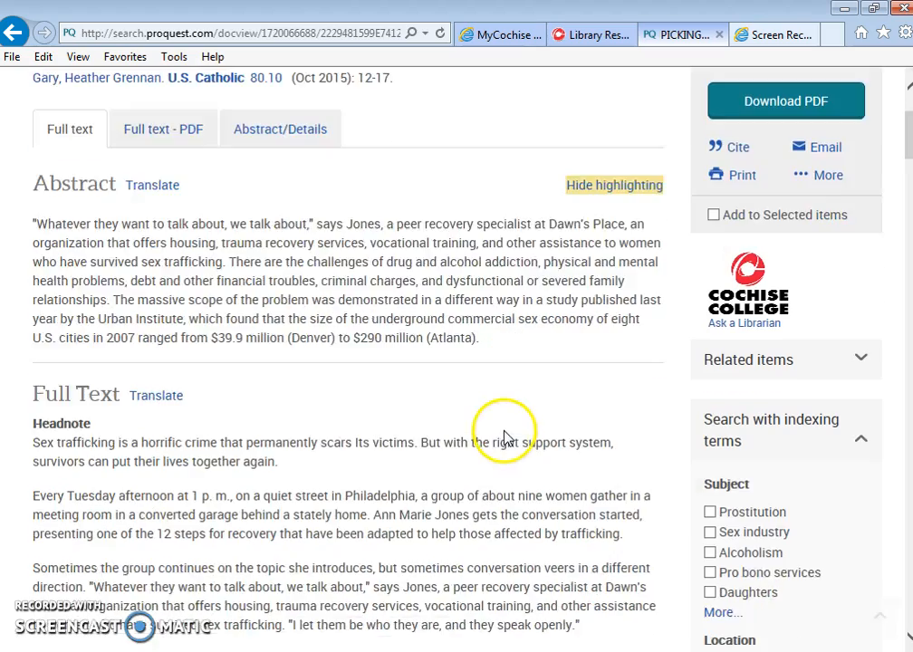
{"action": "scroll", "scroll_direction": "down", "scroll_amount": 3}
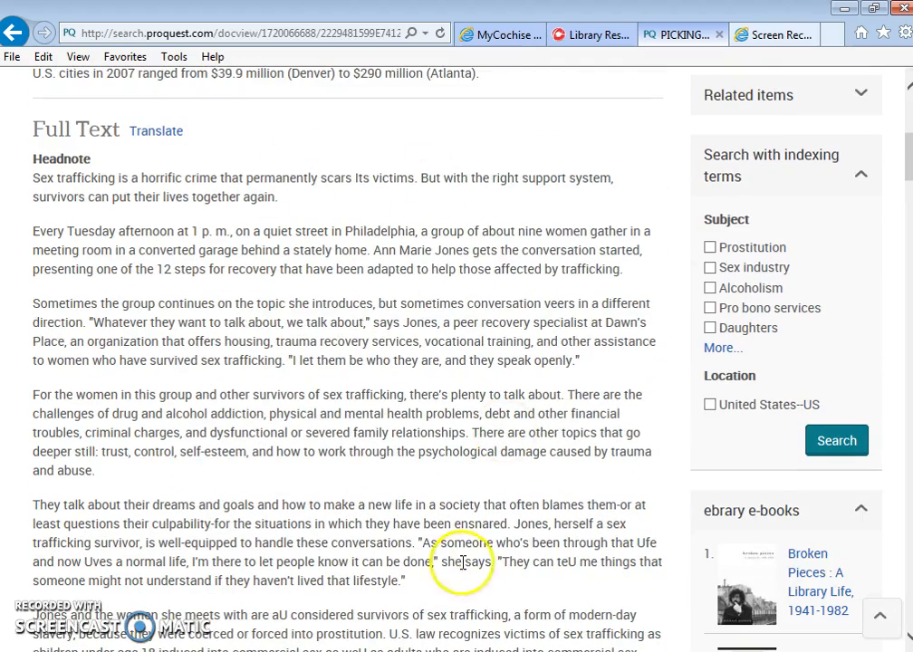
{"action": "scroll", "scroll_direction": "down", "scroll_amount": 3}
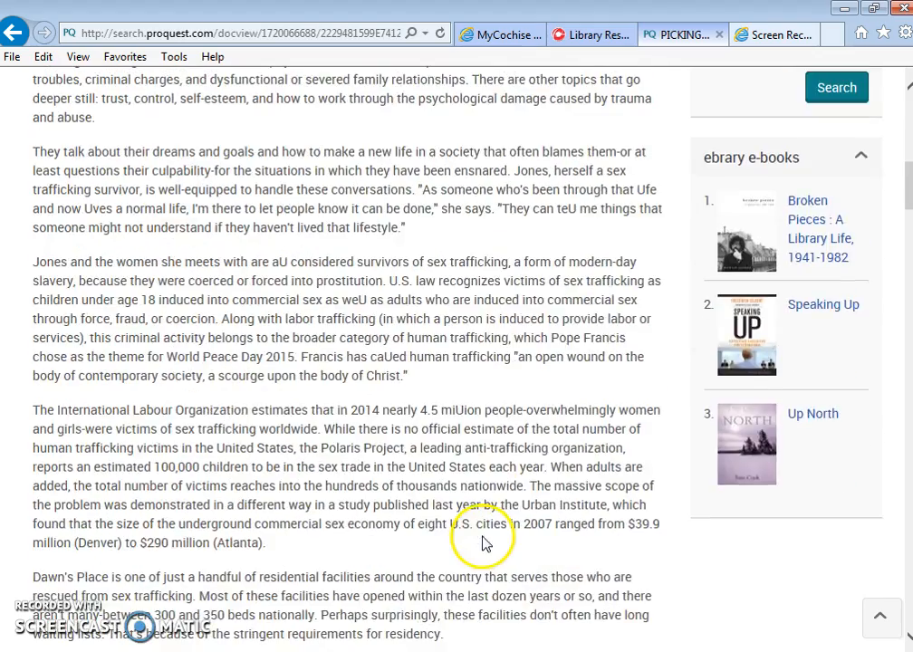
{"action": "scroll", "scroll_direction": "down", "scroll_amount": 3}
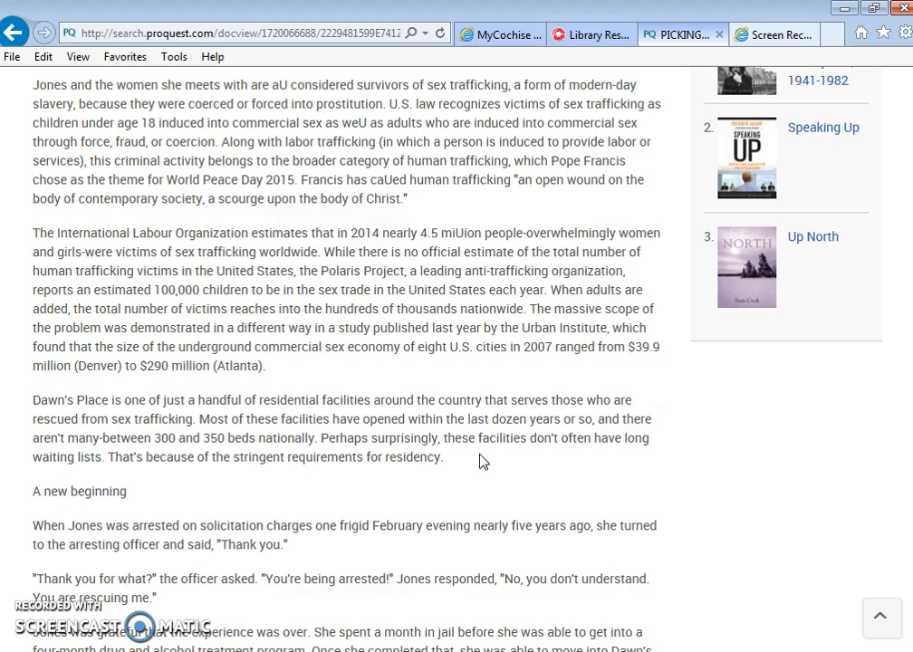
{"action": "scroll", "scroll_direction": "down", "scroll_amount": 3}
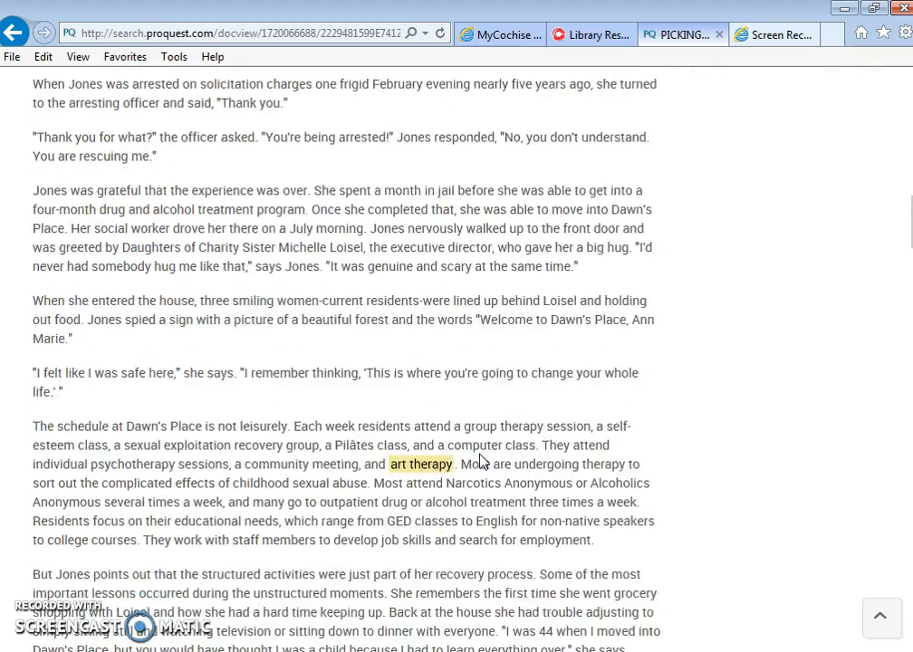
{"action": "scroll", "scroll_direction": "down", "scroll_amount": 3}
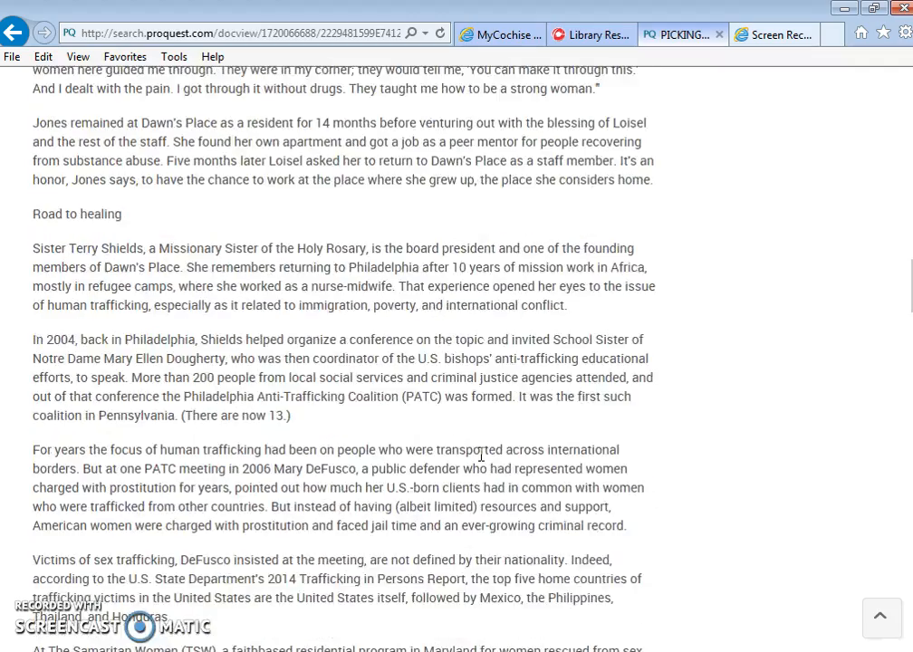
{"action": "scroll", "scroll_direction": "down", "scroll_amount": 3}
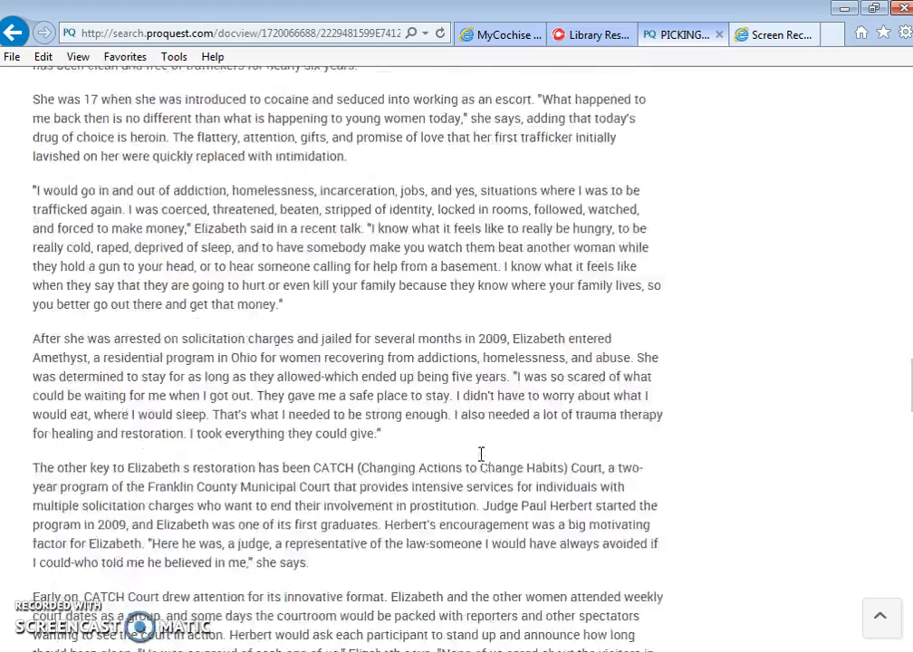
{"action": "scroll", "scroll_direction": "down", "scroll_amount": 3}
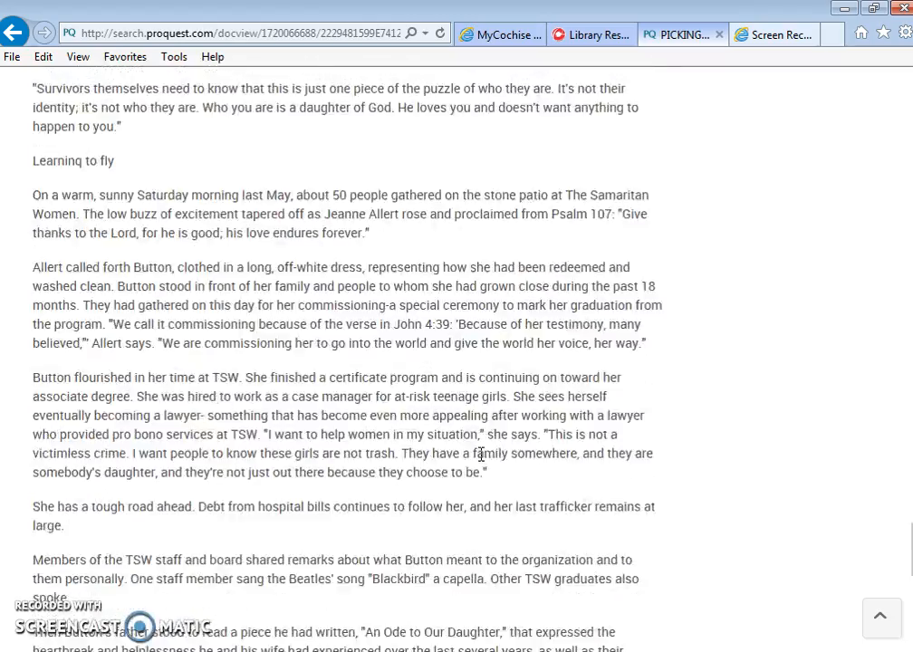
{"action": "scroll", "scroll_direction": "down", "scroll_amount": 3}
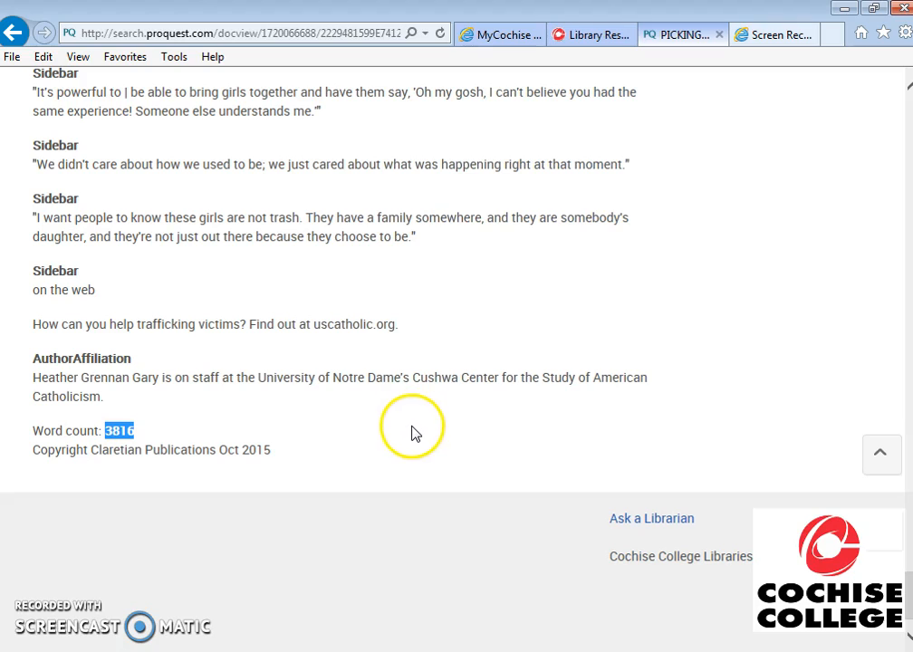
{"action": "mouse_move", "coordinate": [415, 419]}
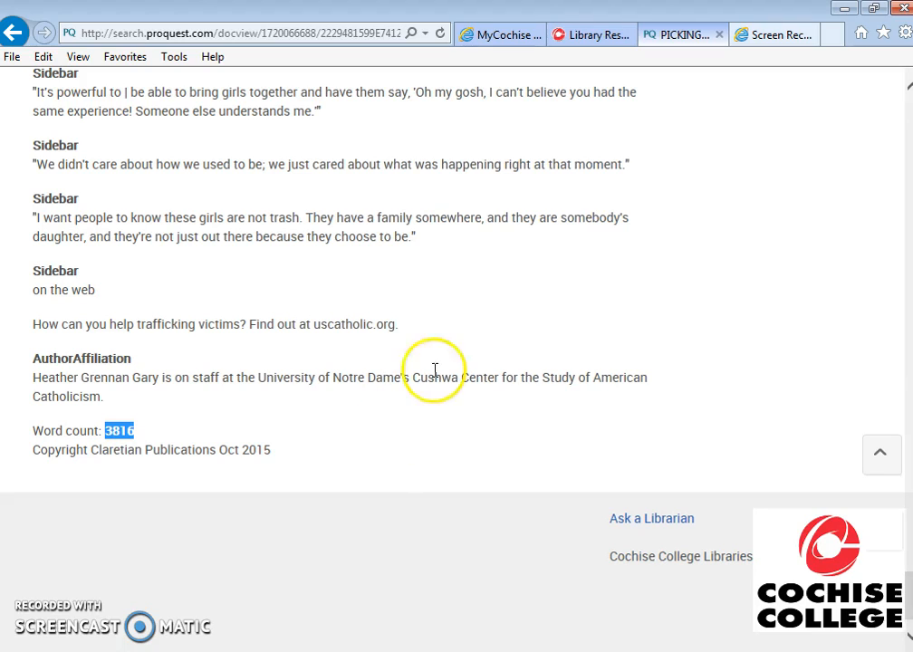
{"action": "mouse_move", "coordinate": [432, 304]}
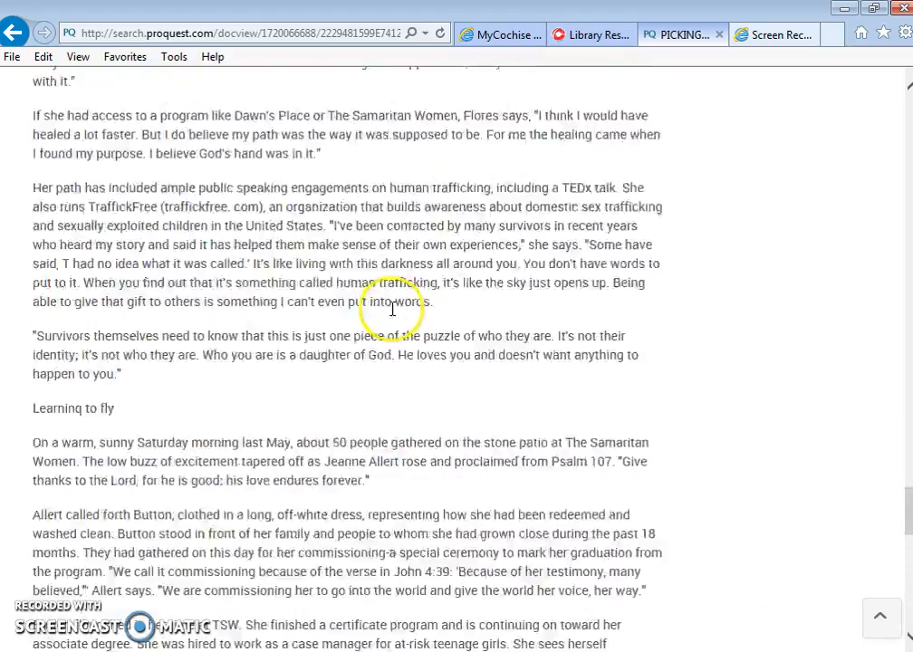
{"action": "scroll", "scroll_direction": "down", "scroll_amount": 3}
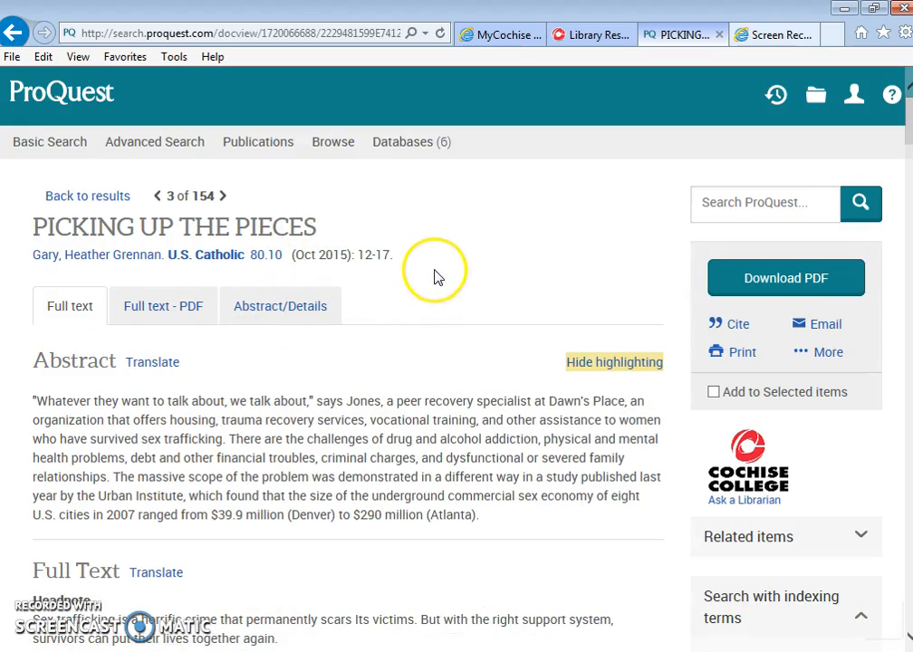
{"action": "mouse_move", "coordinate": [234, 118]}
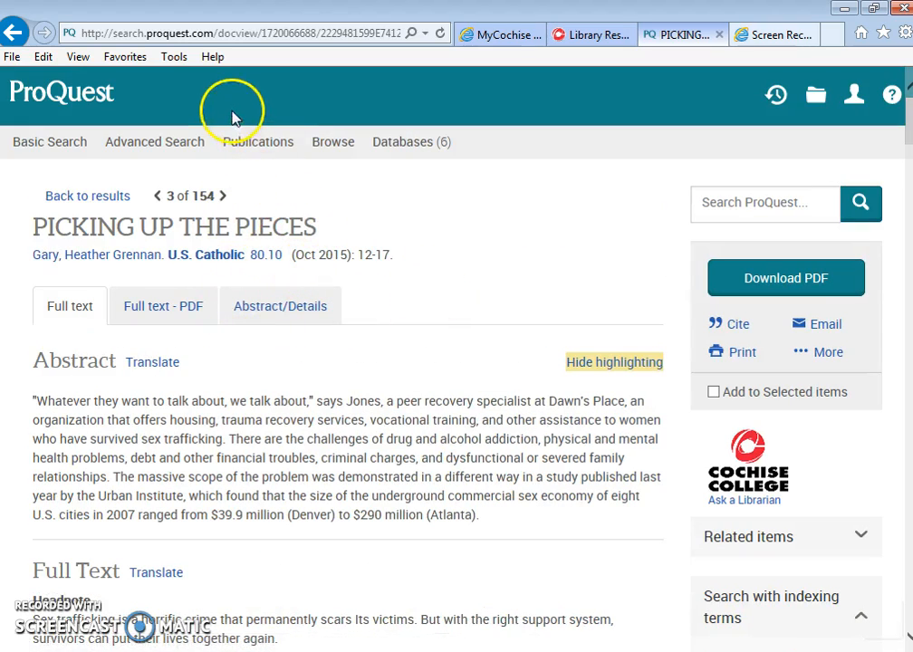
Step: Select the article's URL in the address bar and copy it
{"action": "left_click", "coordinate": [254, 33]}
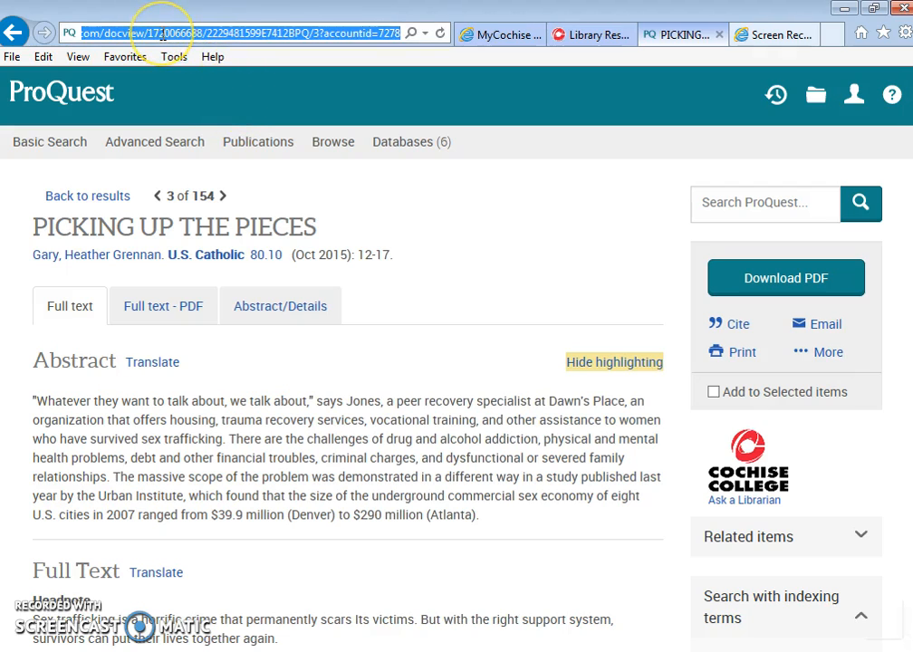
{"action": "right_click", "coordinate": [163, 33]}
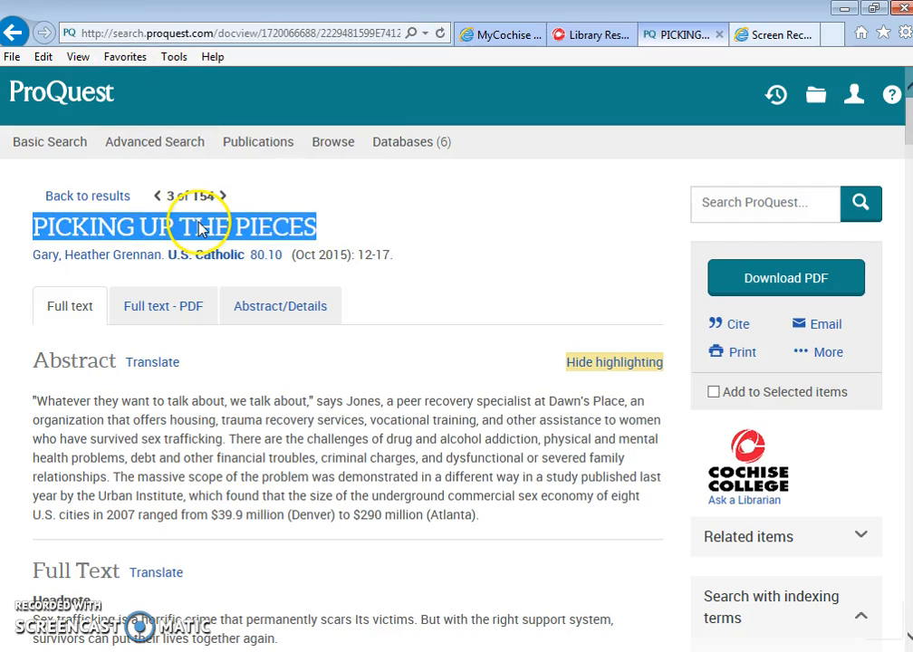
{"action": "mouse_move", "coordinate": [544, 59]}
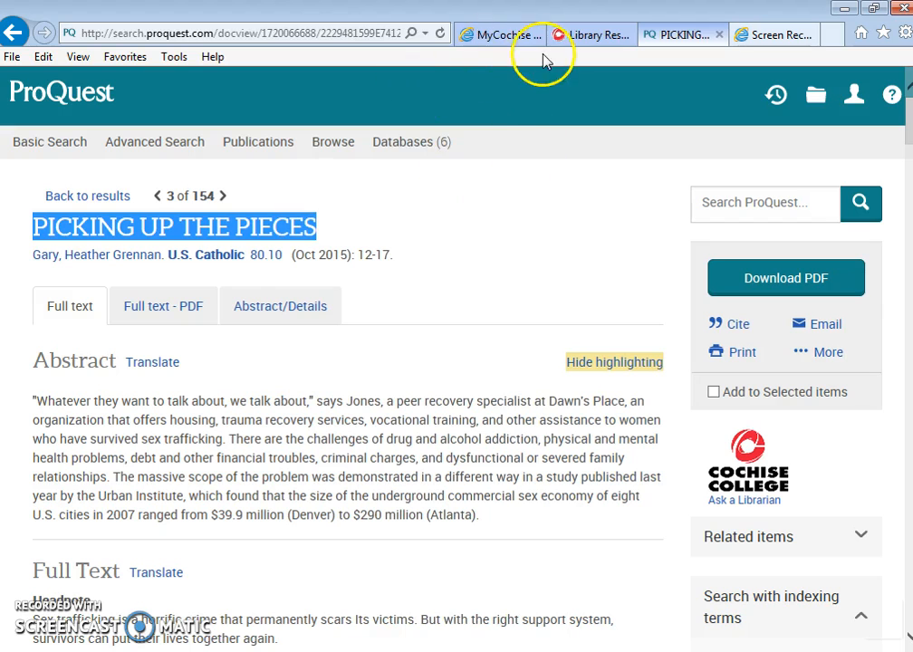
{"action": "mouse_move", "coordinate": [580, 35]}
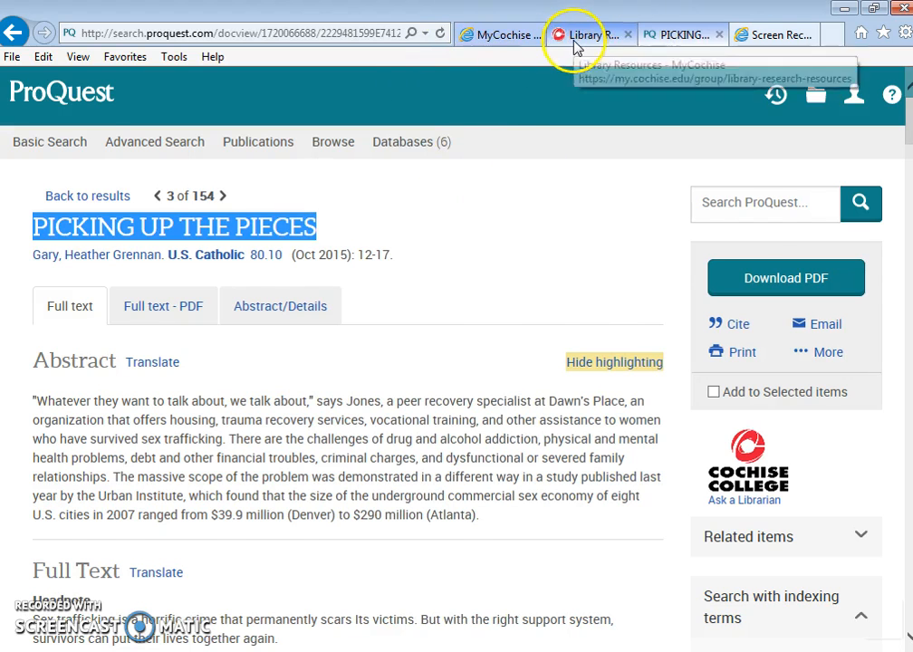
Step: Return to MyCochise, go to My Classes and launch Moodle (Online Classes)
{"action": "left_click", "coordinate": [585, 34]}
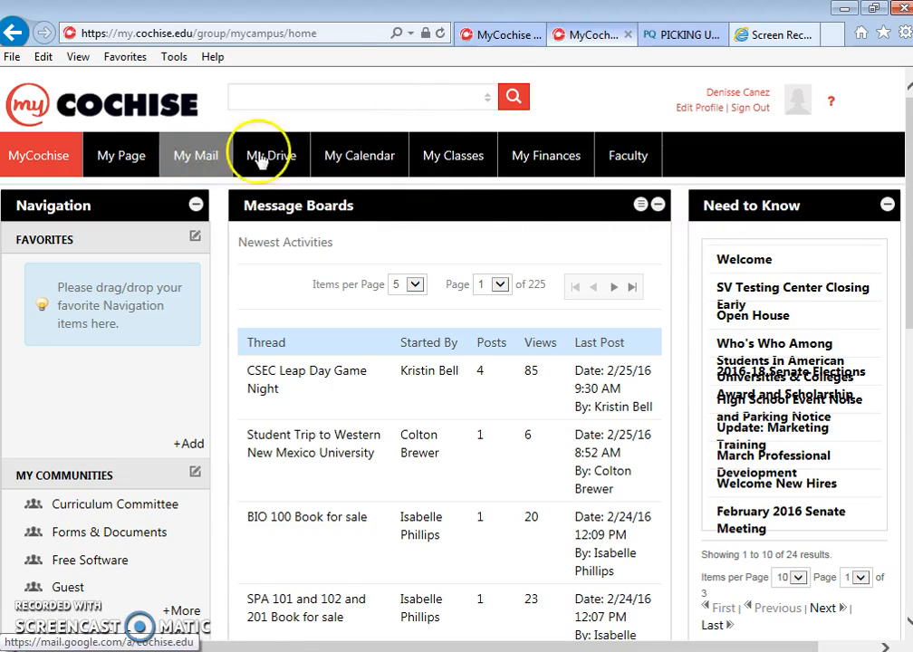
{"action": "left_click", "coordinate": [453, 154]}
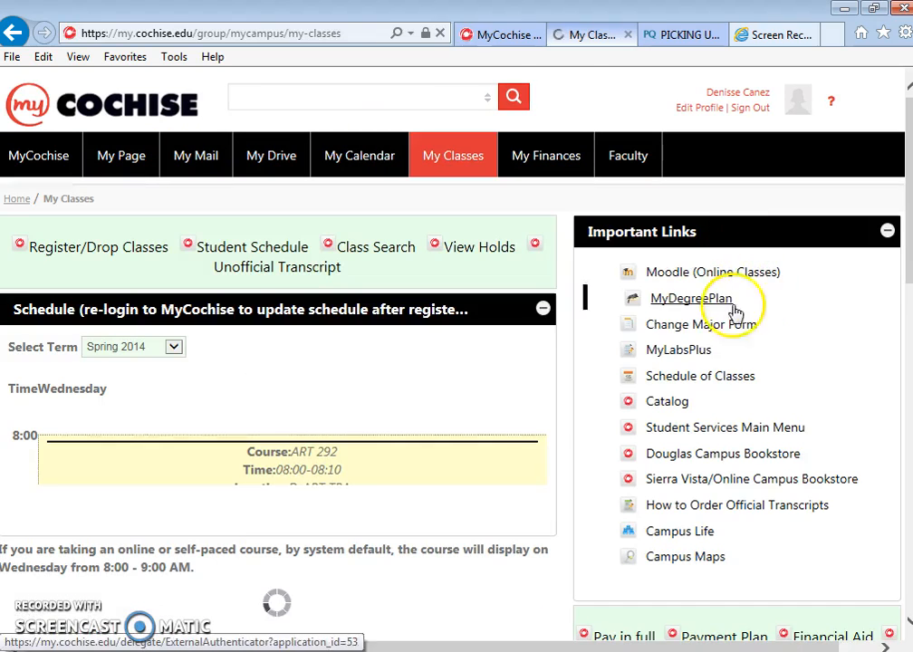
{"action": "left_click", "coordinate": [691, 299]}
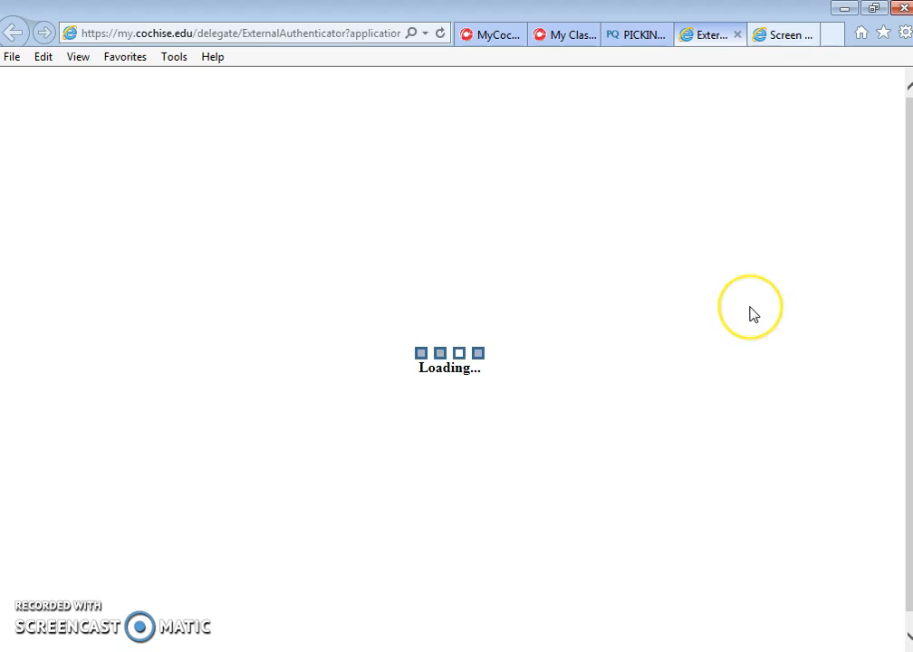
{"action": "mouse_move", "coordinate": [753, 315]}
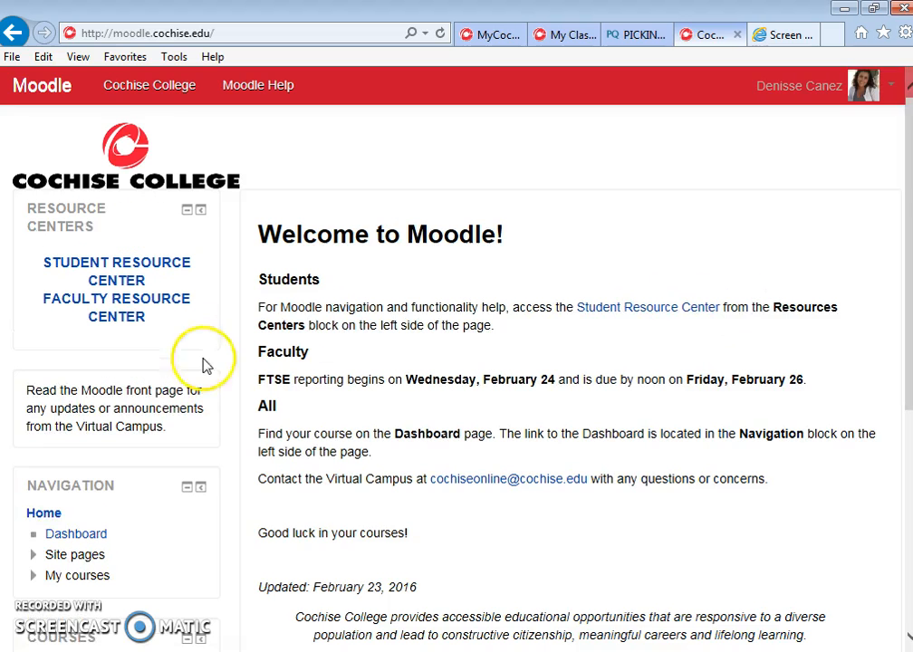
Step: Open the RDG110_31_SP16 course and scroll to the Proquest search Ch 6 section
{"action": "scroll", "scroll_direction": "down", "scroll_amount": 3}
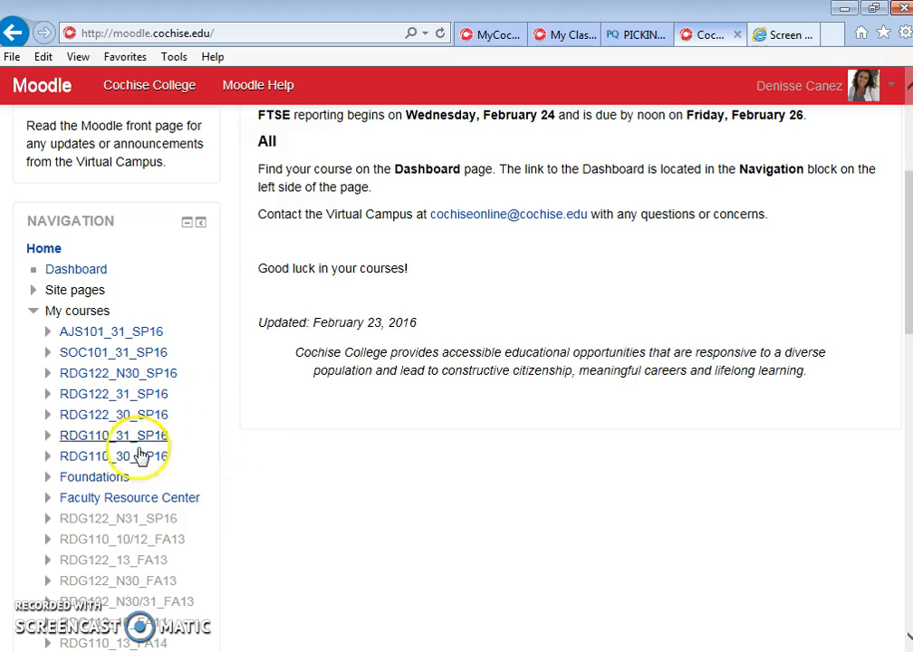
{"action": "left_click", "coordinate": [112, 435]}
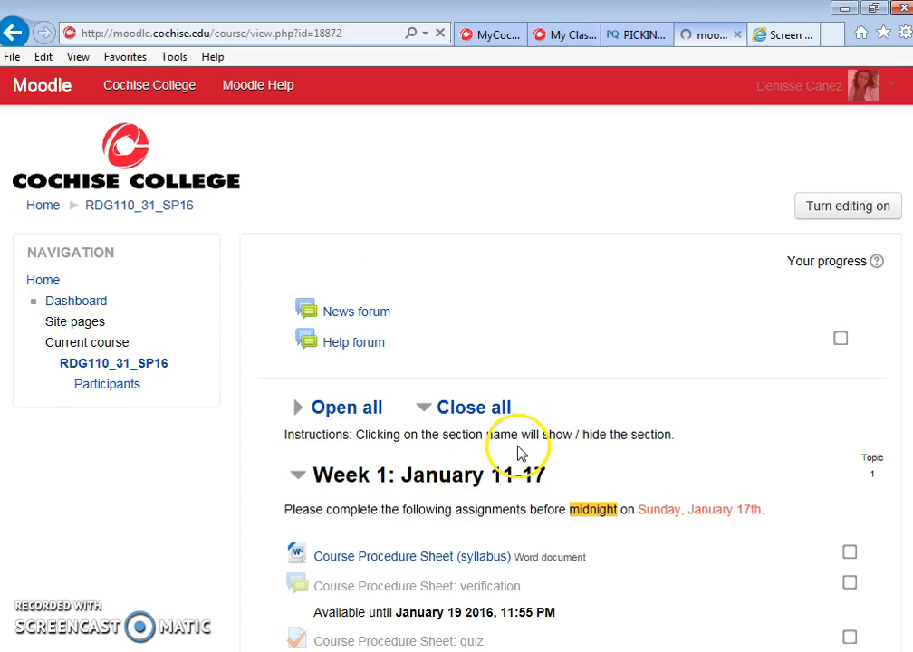
{"action": "scroll", "scroll_direction": "down", "scroll_amount": 3}
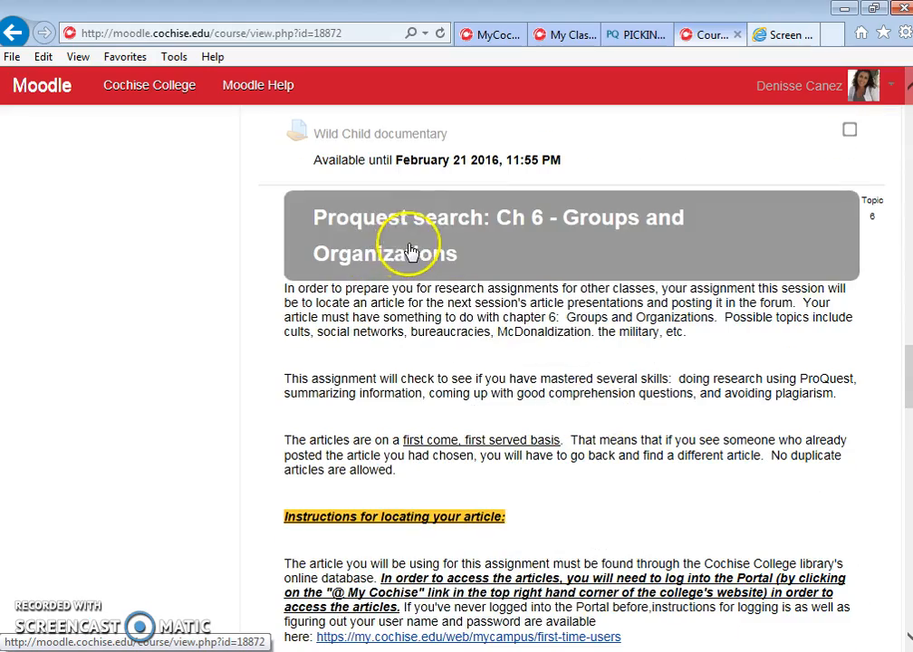
{"action": "mouse_move", "coordinate": [392, 267]}
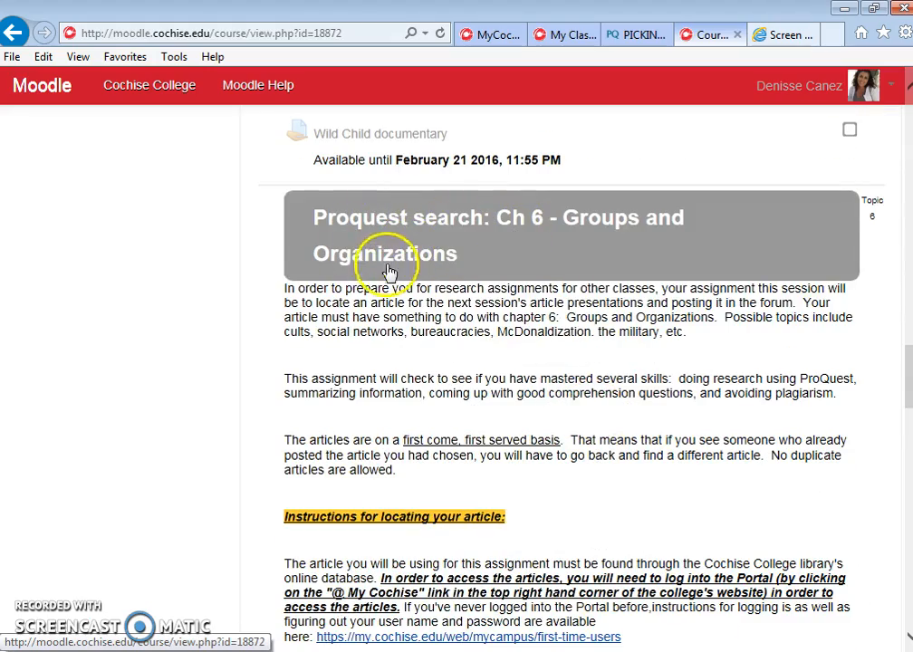
{"action": "scroll", "scroll_direction": "down", "scroll_amount": 3}
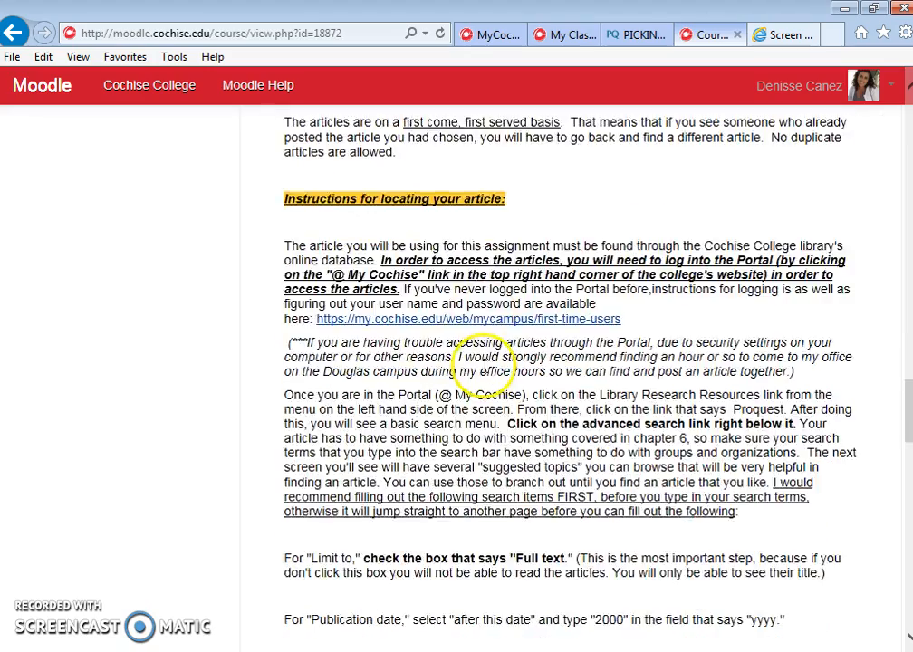
{"action": "scroll", "scroll_direction": "down", "scroll_amount": 3}
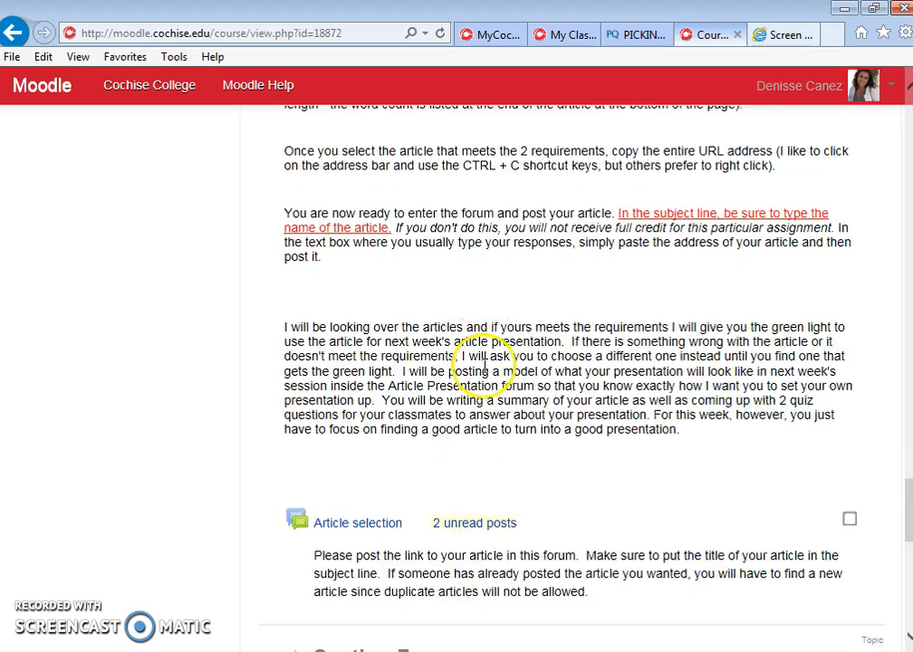
{"action": "scroll", "scroll_direction": "down", "scroll_amount": 3}
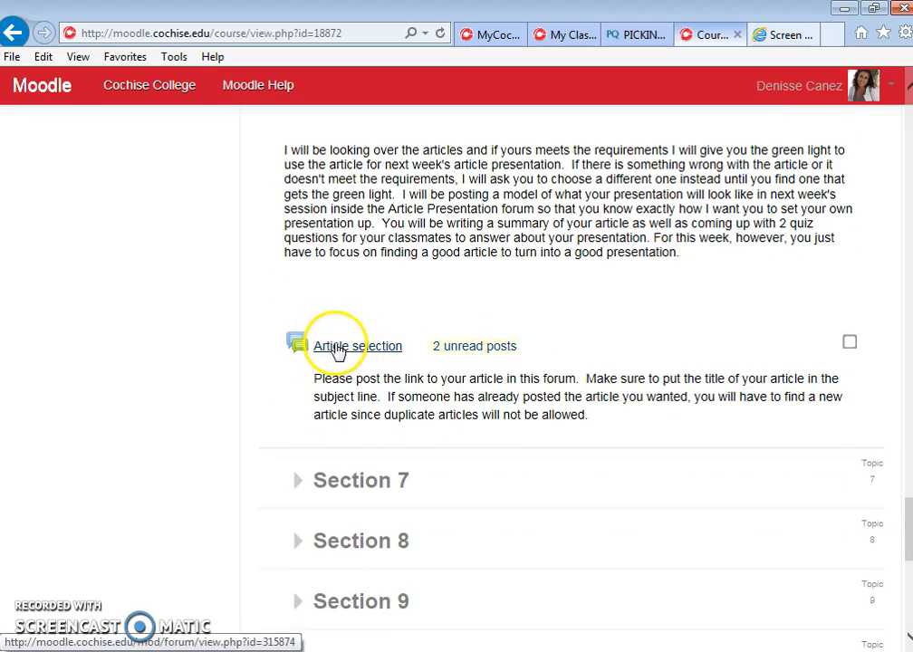
Step: Open the Article selection forum and review its three existing discussions
{"action": "left_click", "coordinate": [358, 347]}
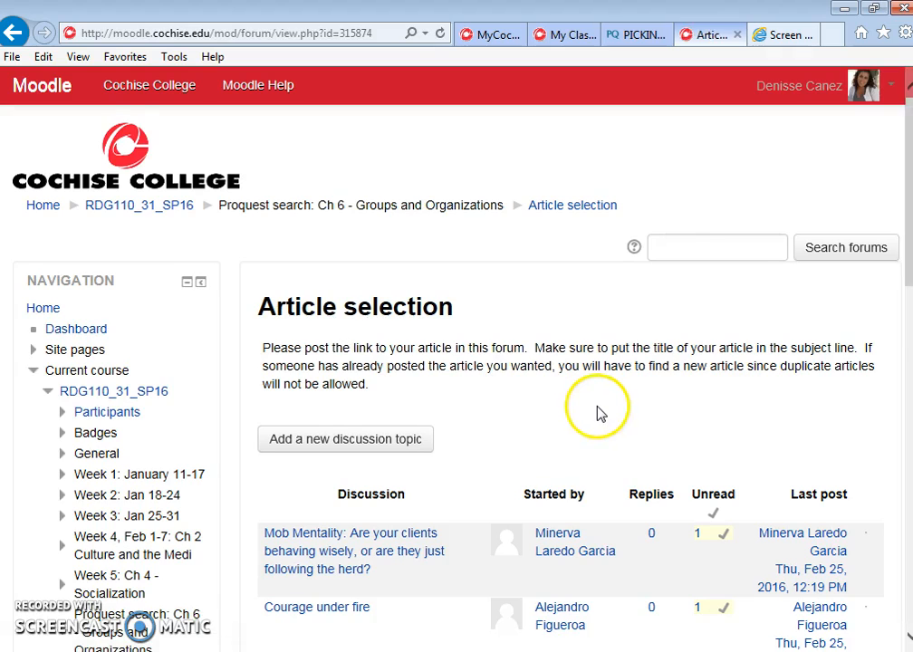
{"action": "scroll", "scroll_direction": "down", "scroll_amount": 3}
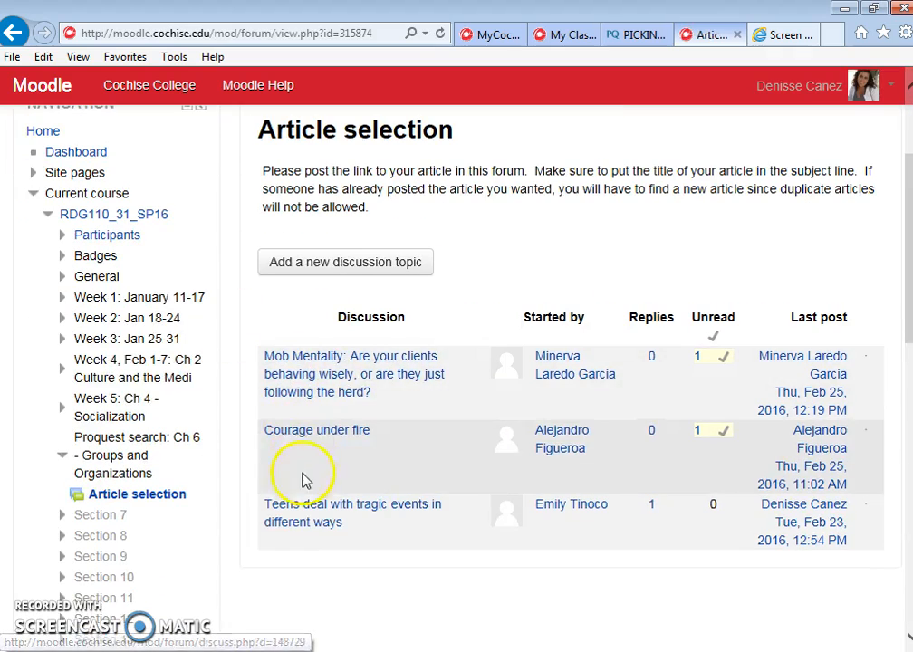
{"action": "mouse_move", "coordinate": [295, 435]}
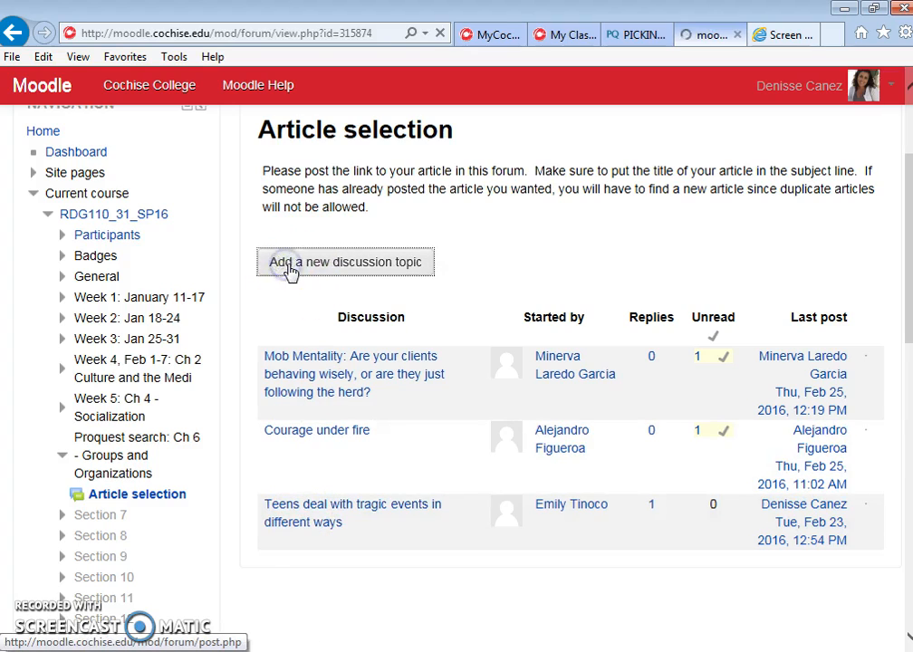
Step: Start a new discussion topic and copy the ProQuest article's web address for its message
{"action": "left_click", "coordinate": [346, 262]}
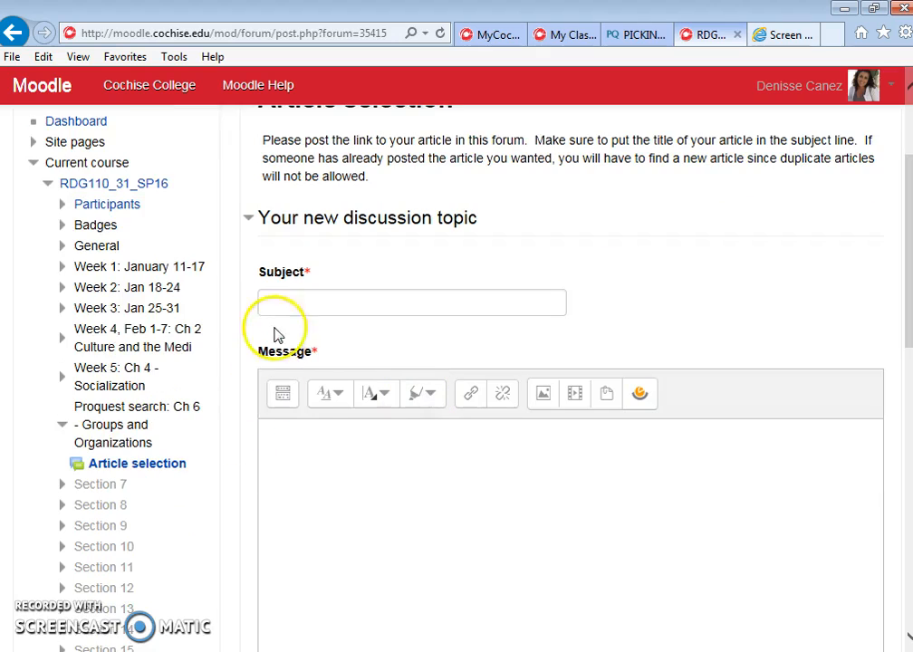
{"action": "right_click", "coordinate": [286, 452]}
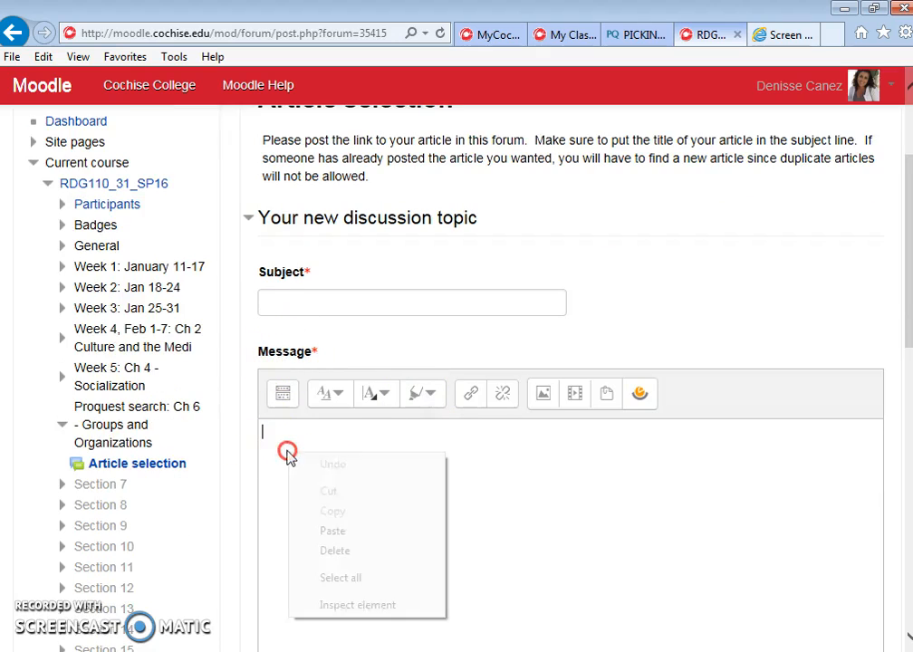
{"action": "left_click", "coordinate": [333, 530]}
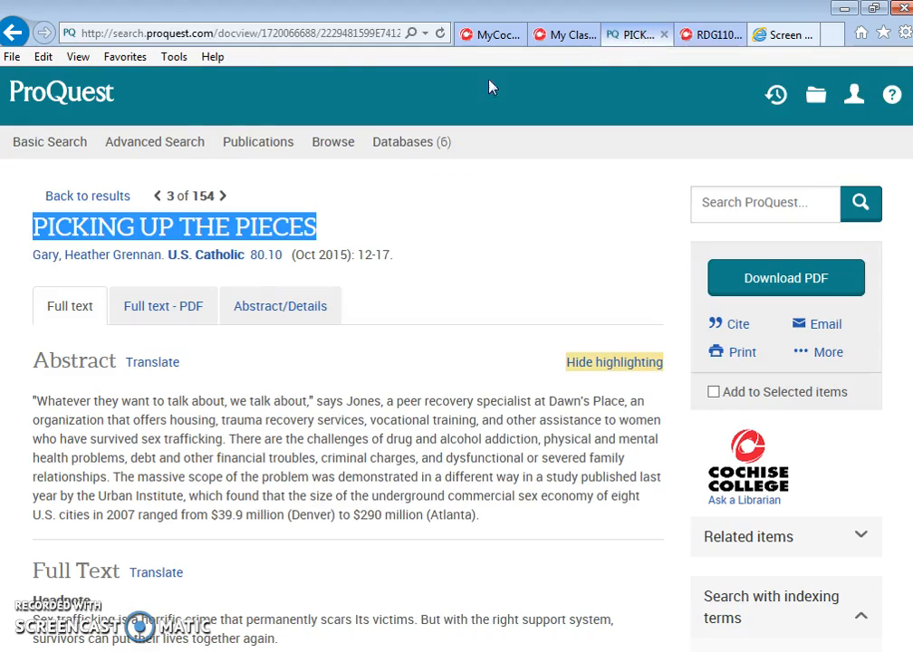
{"action": "right_click", "coordinate": [254, 33]}
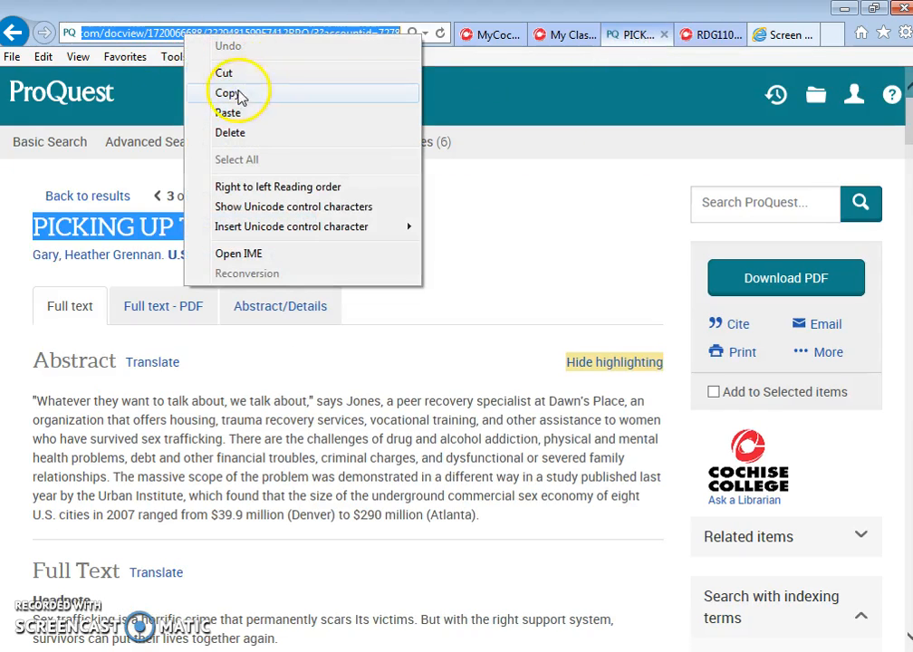
{"action": "left_click", "coordinate": [225, 92]}
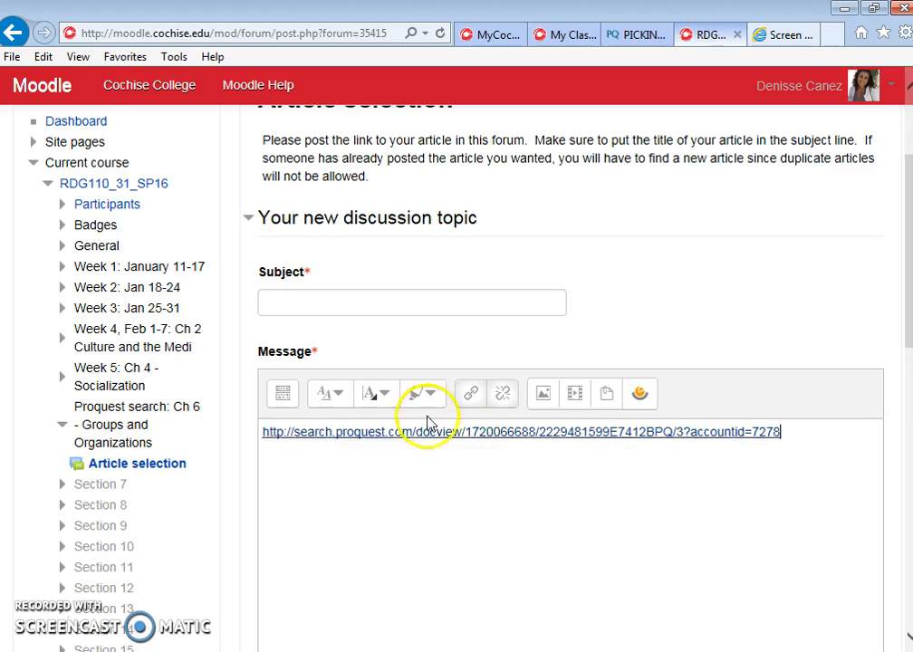
Step: Paste the article title PICKING UP THE PIECES into the Subject field
{"action": "left_click", "coordinate": [411, 302]}
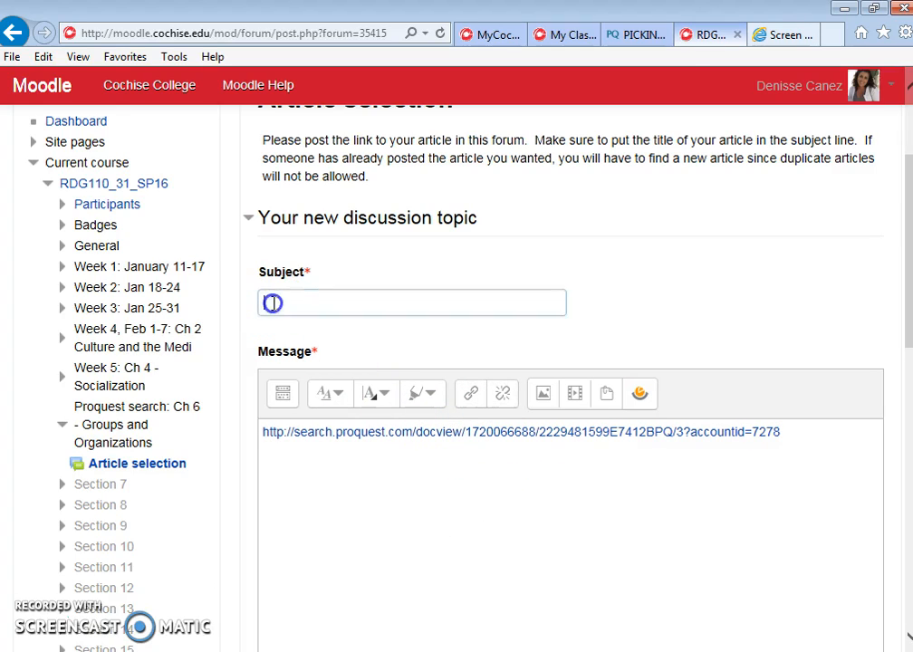
{"action": "left_click", "coordinate": [634, 34]}
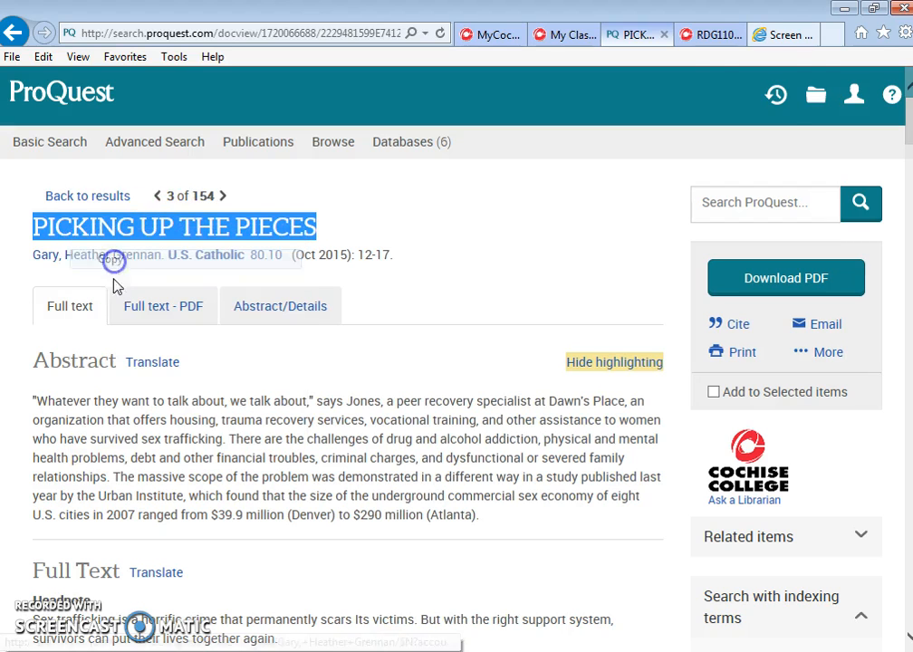
{"action": "left_click", "coordinate": [707, 34]}
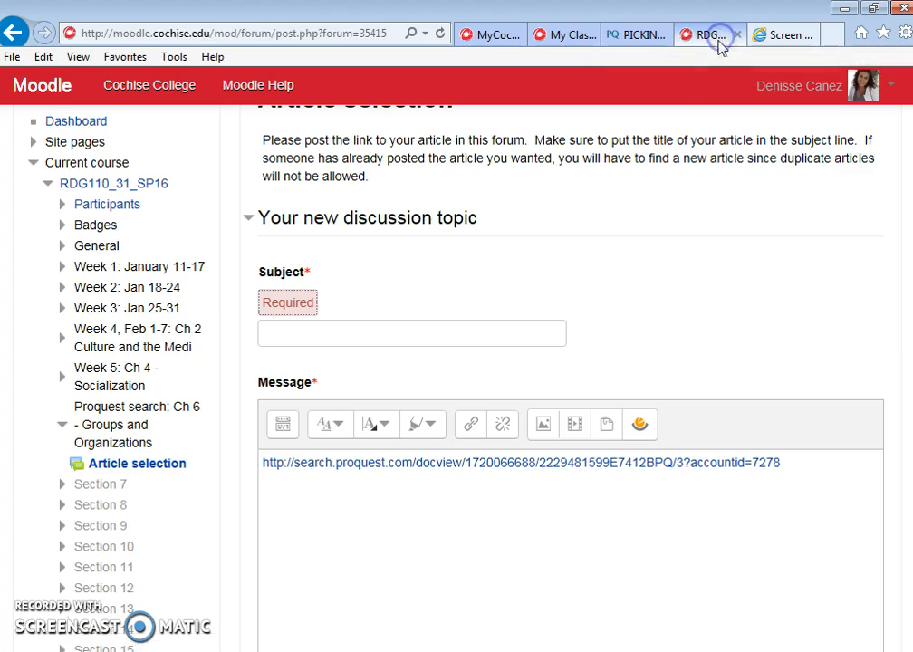
{"action": "right_click", "coordinate": [411, 334]}
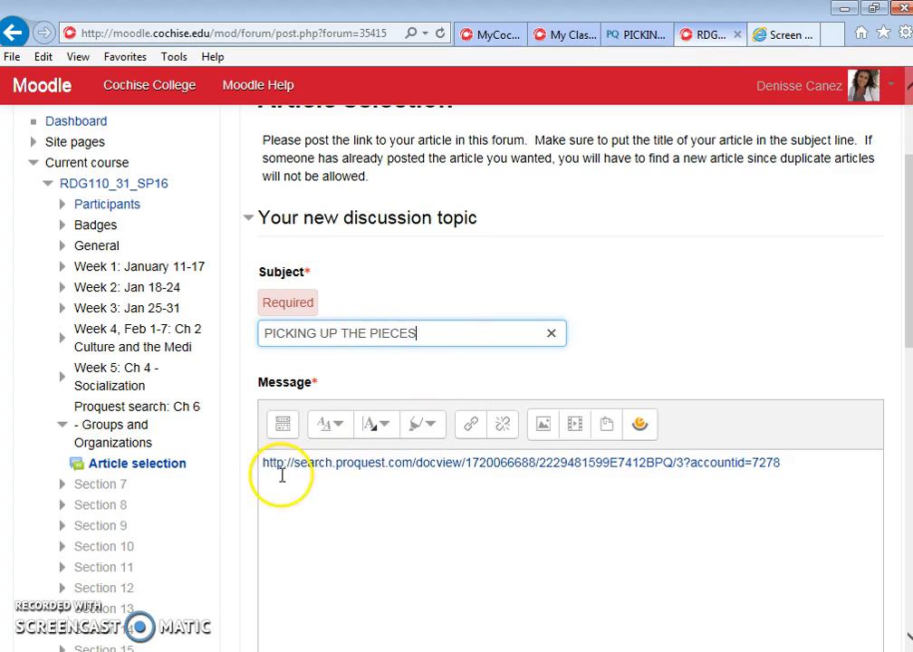
{"action": "scroll", "scroll_direction": "down", "scroll_amount": 3}
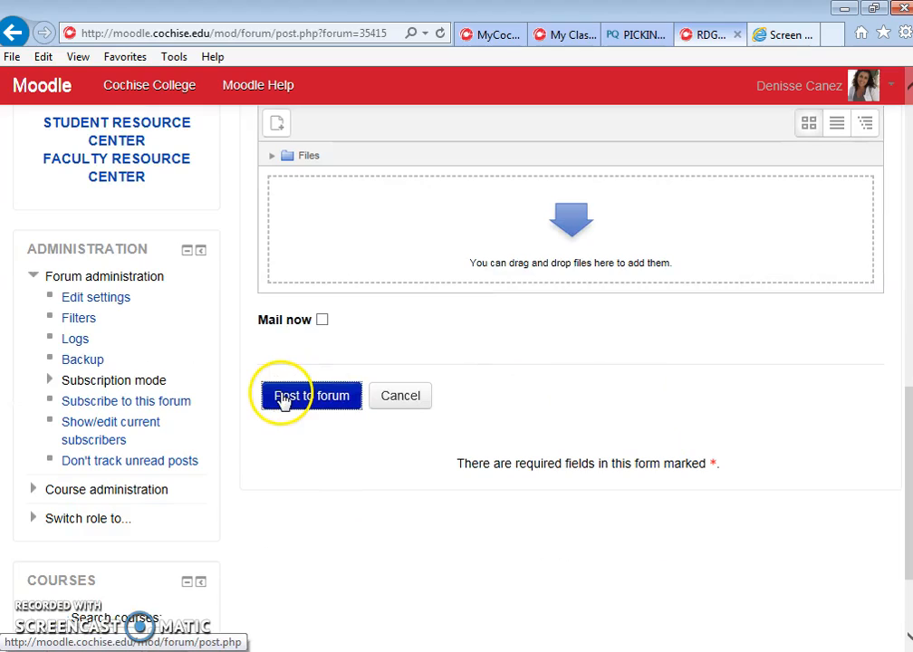
Step: Post the discussion to the forum and continue past the confirmation
{"action": "left_click", "coordinate": [308, 396]}
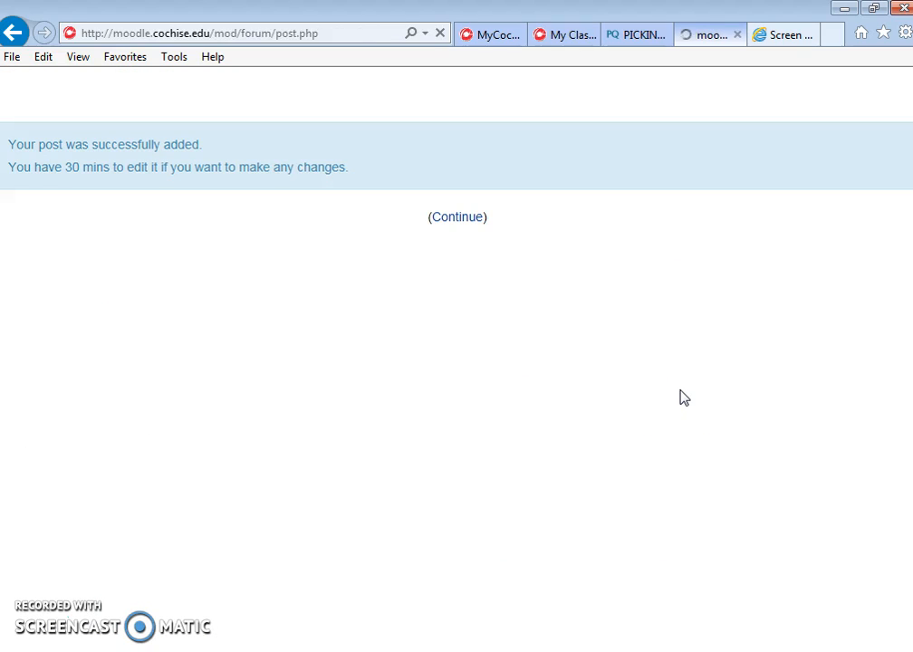
{"action": "left_click", "coordinate": [457, 217]}
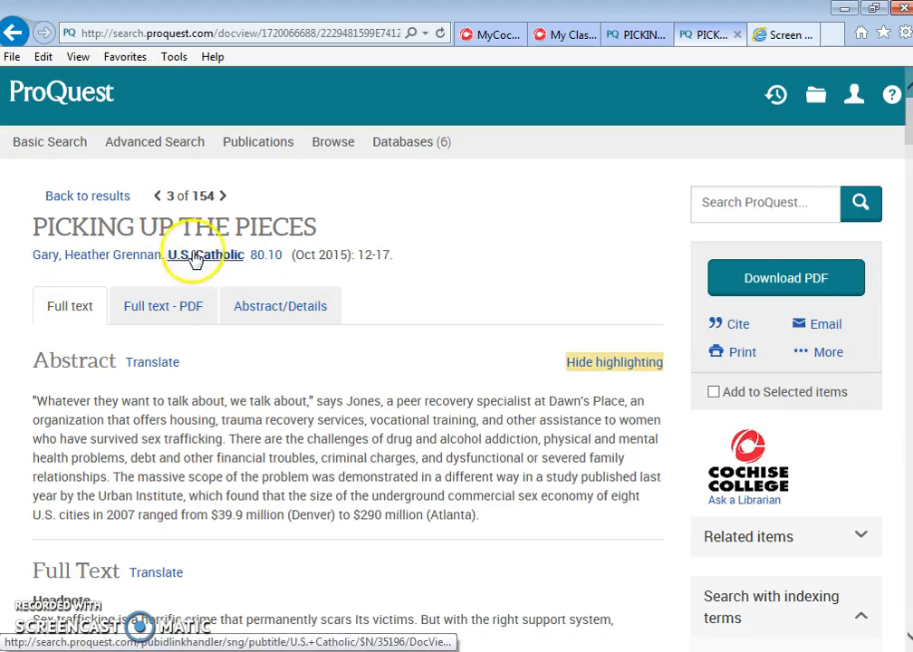
Step: Scroll through the opened PICKING UP THE PIECES full text, then go back to the forum
{"action": "scroll", "scroll_direction": "down", "scroll_amount": 3}
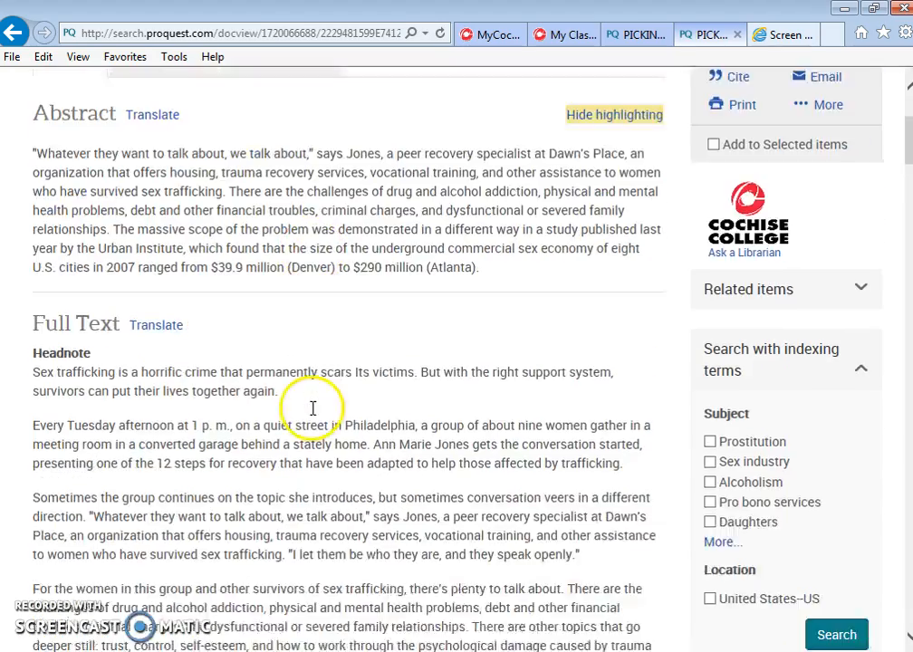
{"action": "scroll", "scroll_direction": "down", "scroll_amount": 3}
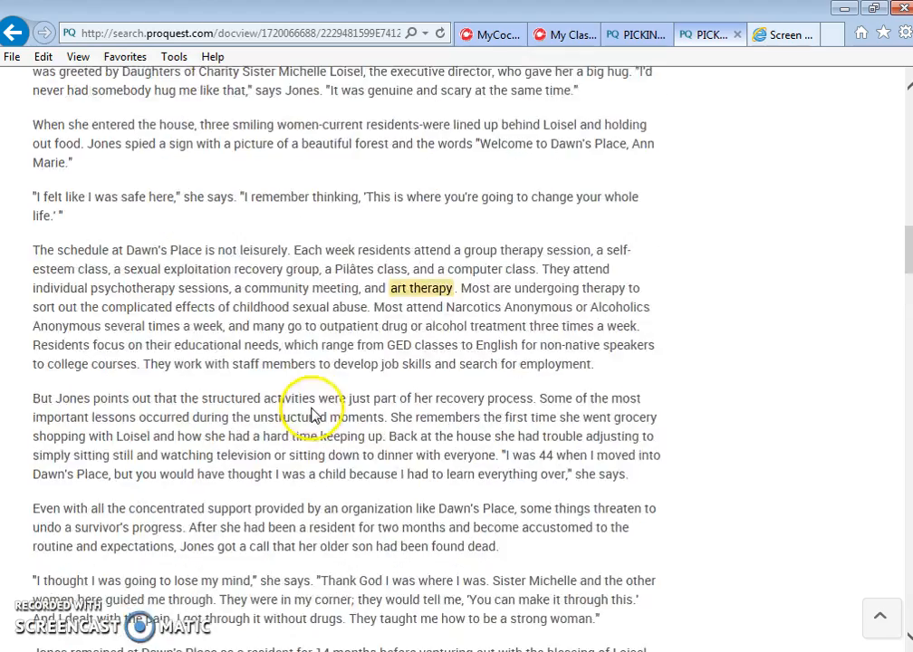
{"action": "left_click", "coordinate": [14, 33]}
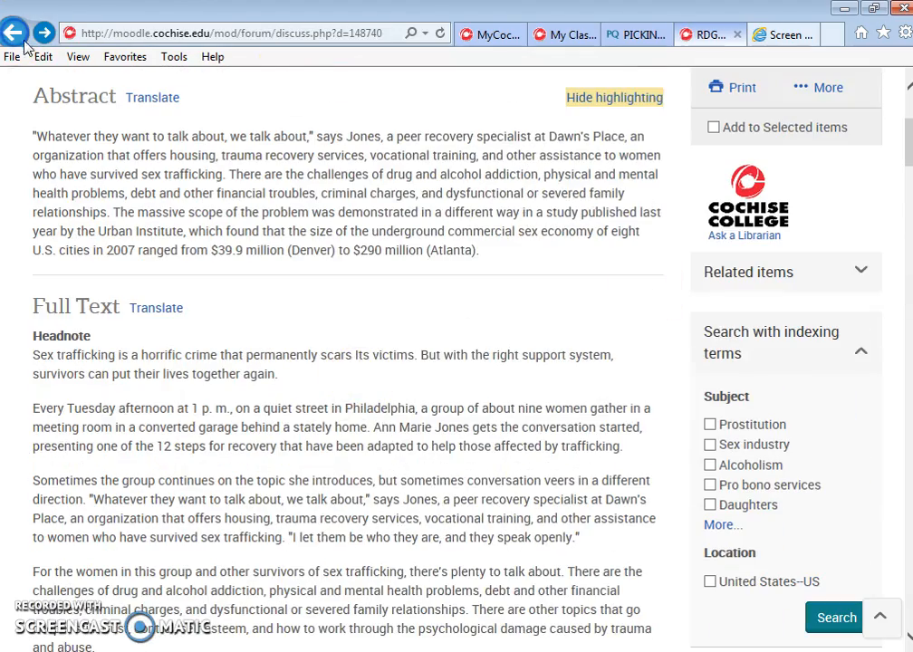
Step: Return to the posted discussion showing the subject and ProQuest link
{"action": "left_click", "coordinate": [14, 33]}
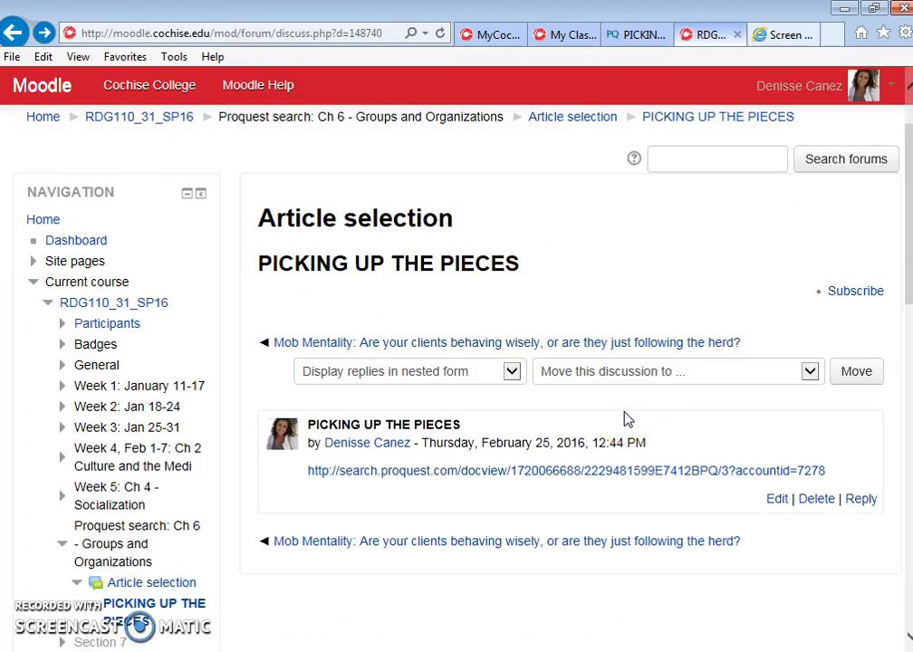
{"action": "mouse_move", "coordinate": [561, 470]}
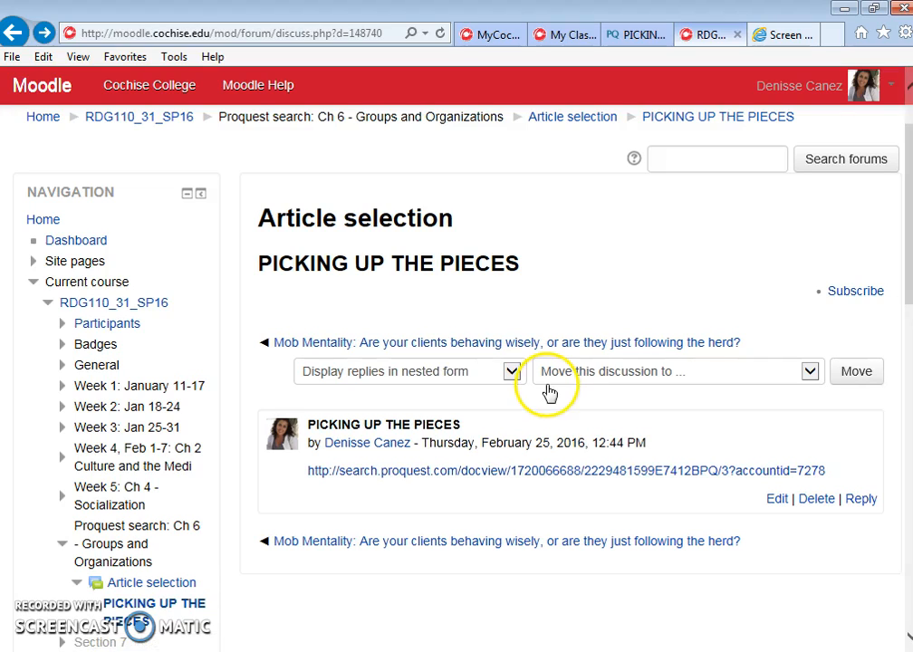
{"action": "mouse_move", "coordinate": [760, 517]}
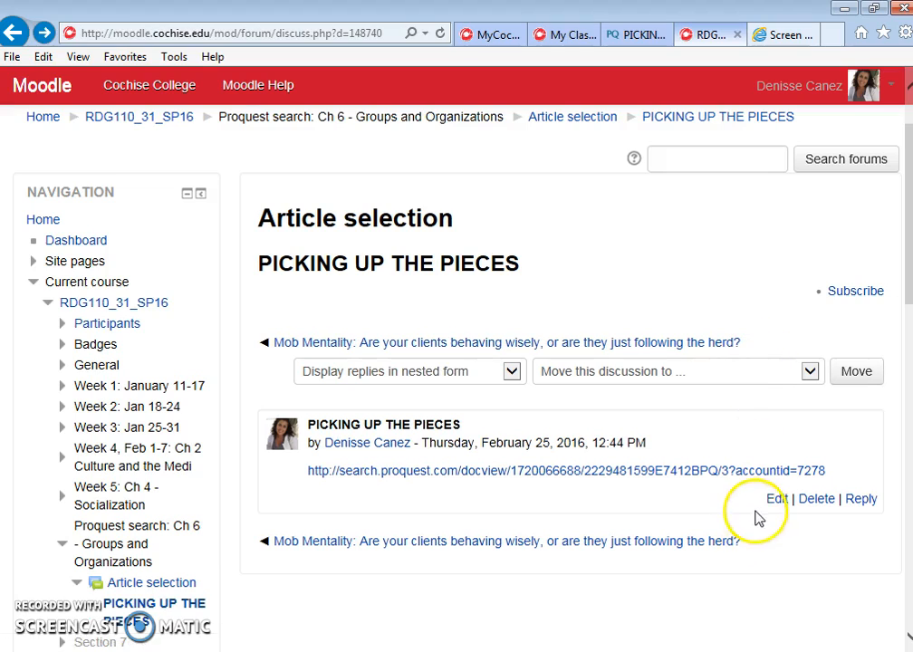